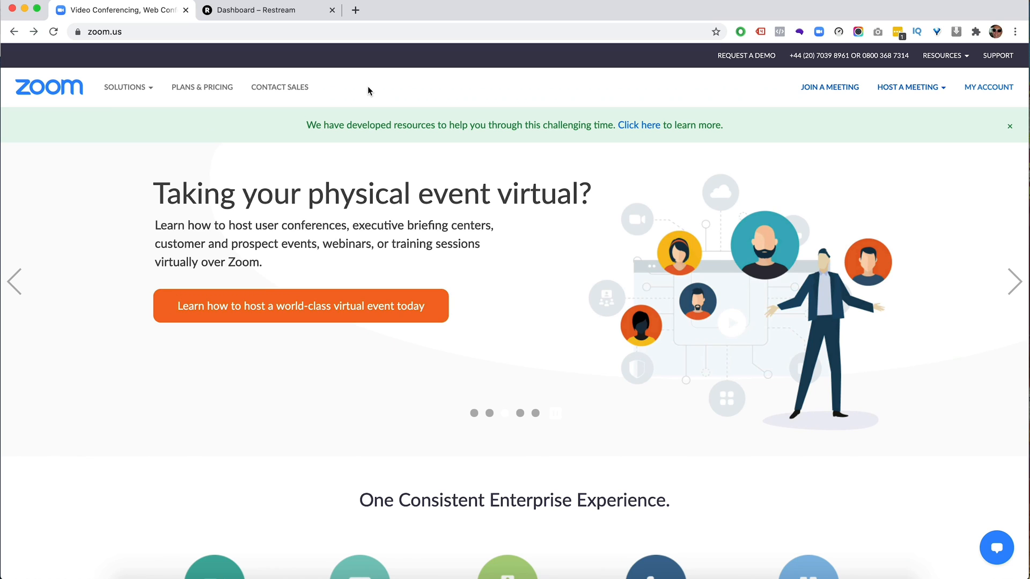
pyautogui.moveTo(279, 87)
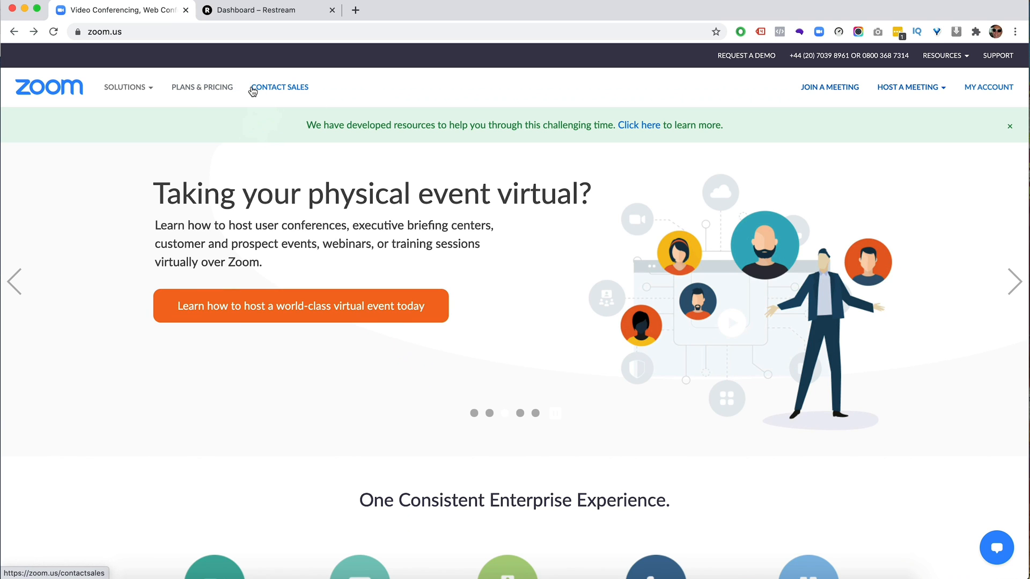
pyautogui.moveTo(202, 87)
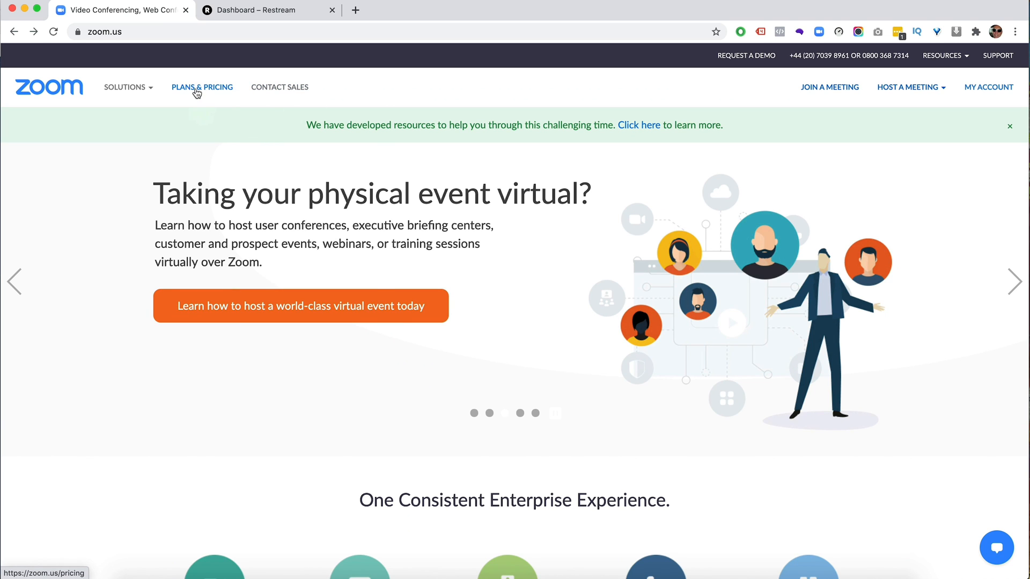
# Open Zoom's Plans & Pricing page in a new tab, then return to the zoom.us home tab.
pyautogui.click(202, 87)
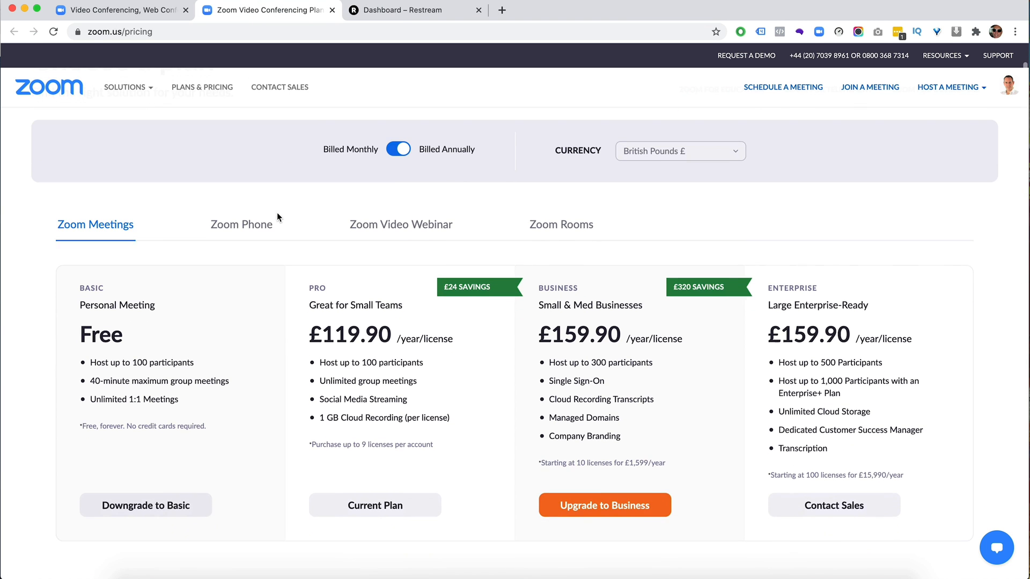
pyautogui.click(125, 87)
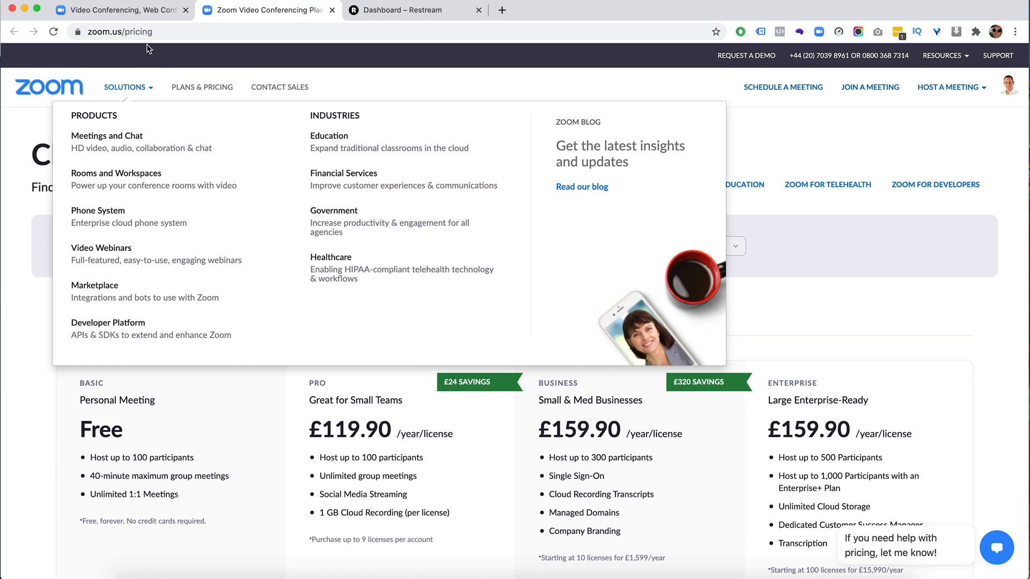
pyautogui.click(49, 86)
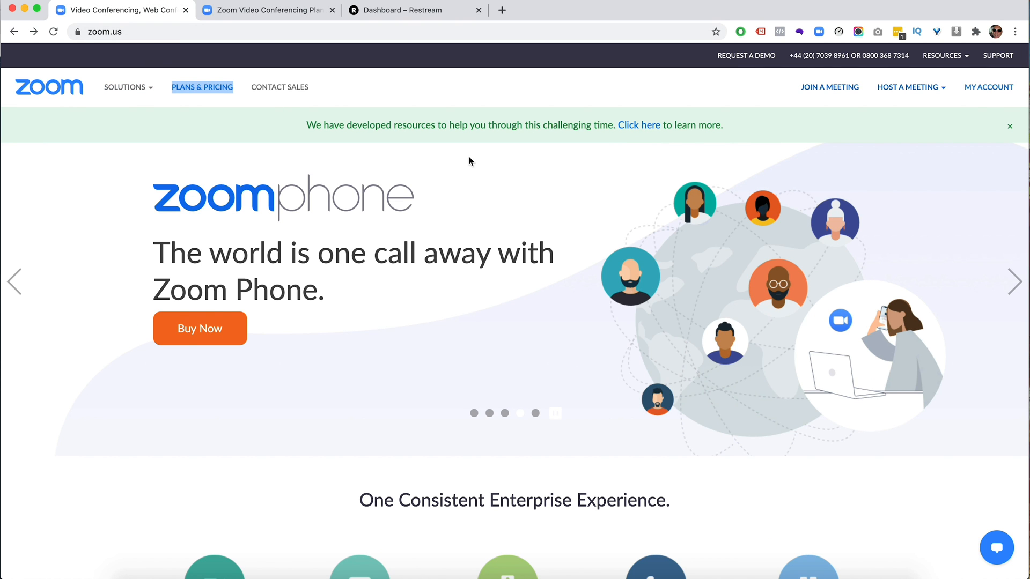
pyautogui.moveTo(988, 86)
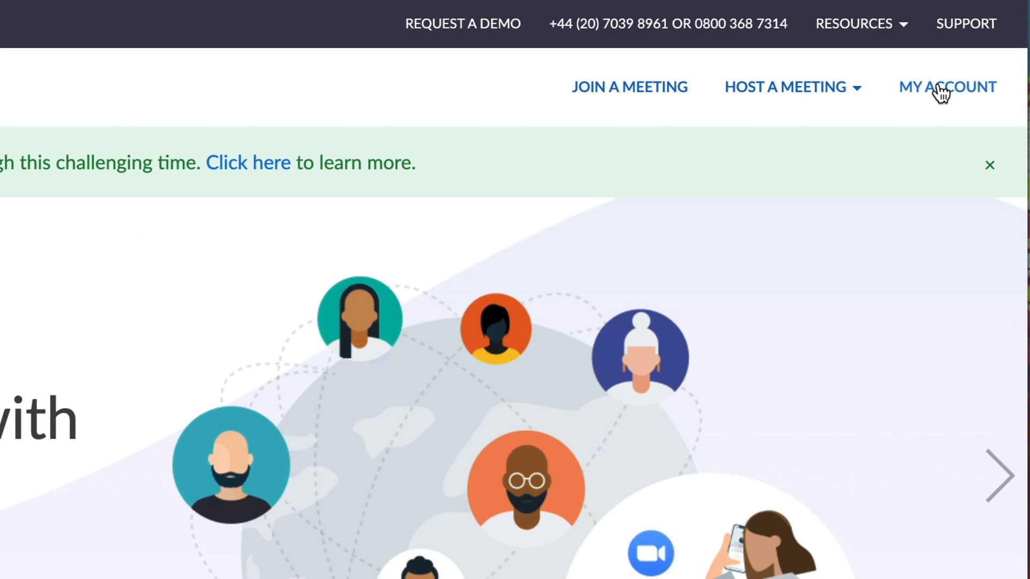
# Show My Account settings at In Meeting (Advanced), scrolled to 'Allow live streaming meetings'.
pyautogui.click(948, 86)
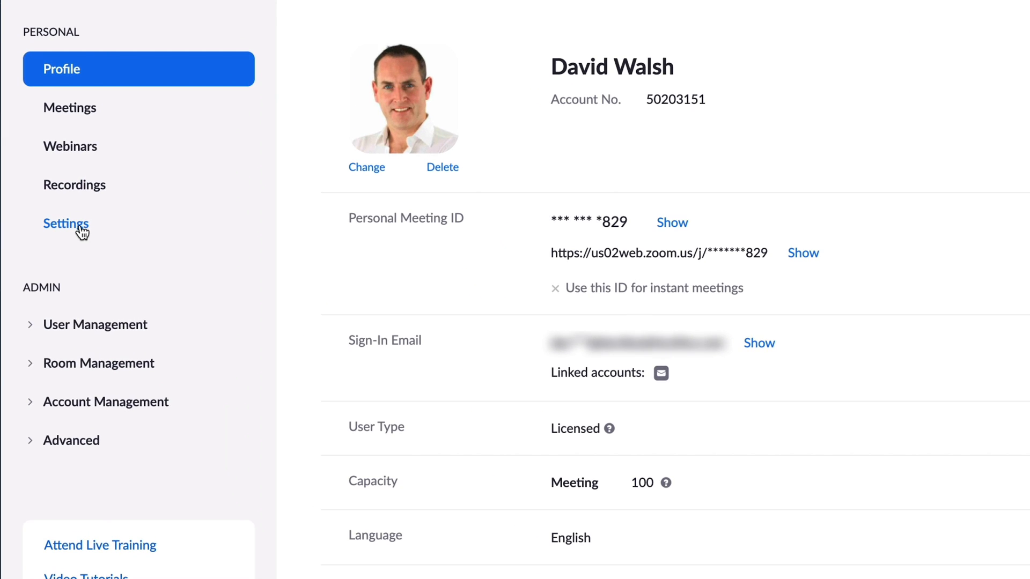
pyautogui.click(65, 223)
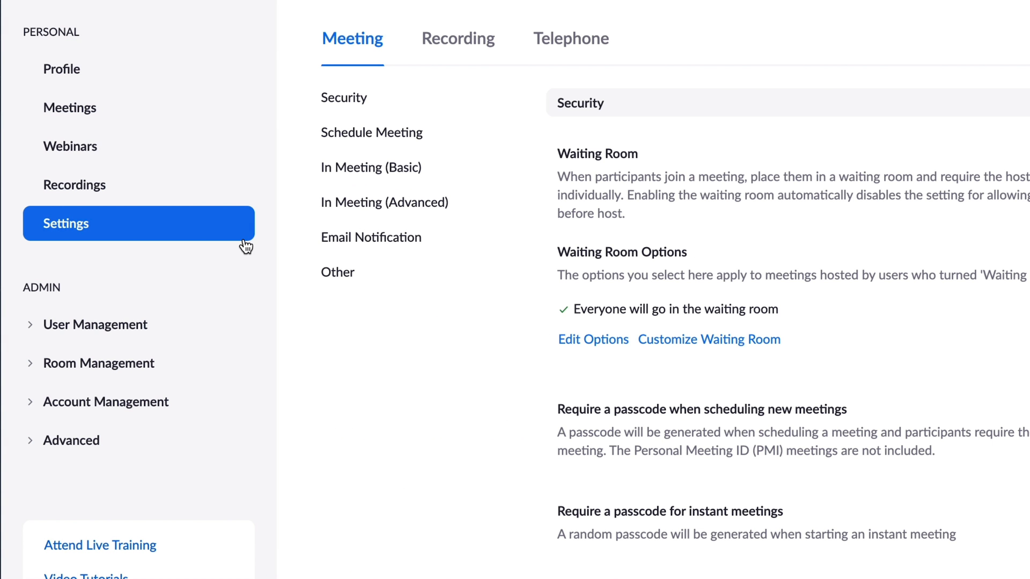
pyautogui.click(383, 202)
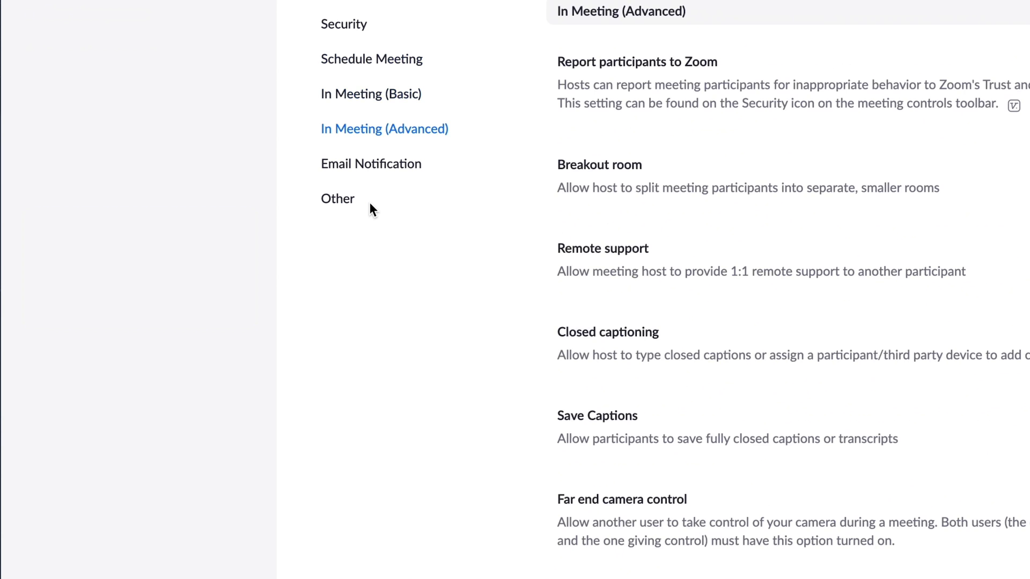
pyautogui.scroll(-3)
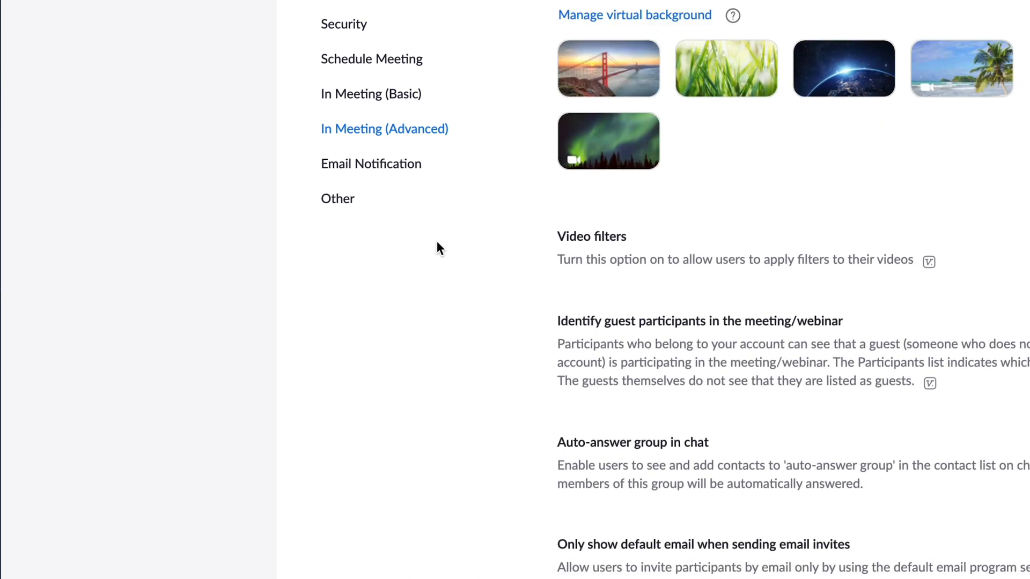
pyautogui.scroll(-3)
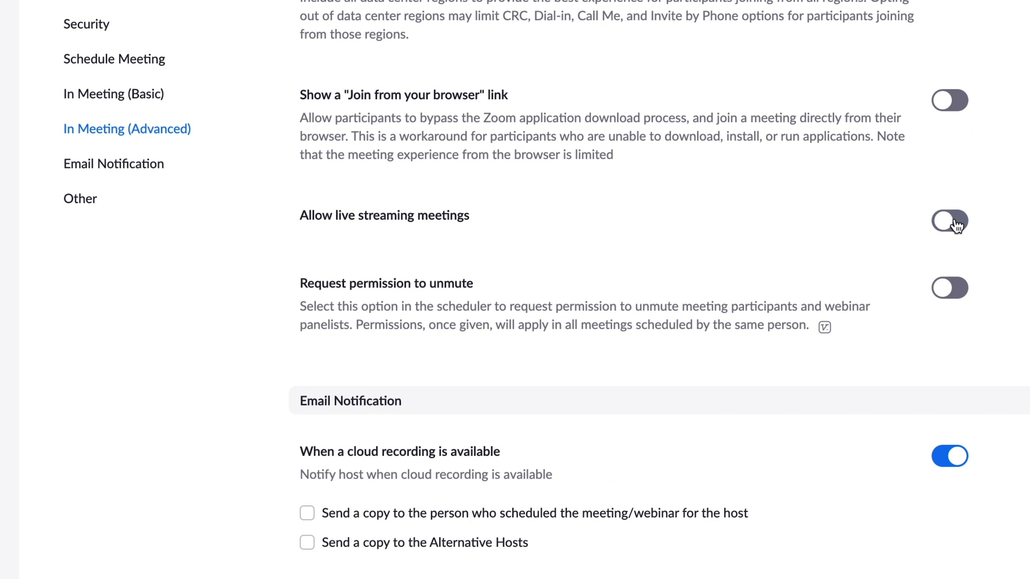
# Enable live streaming meetings for Facebook, YouTube and Custom Live Streaming Service.
pyautogui.click(950, 221)
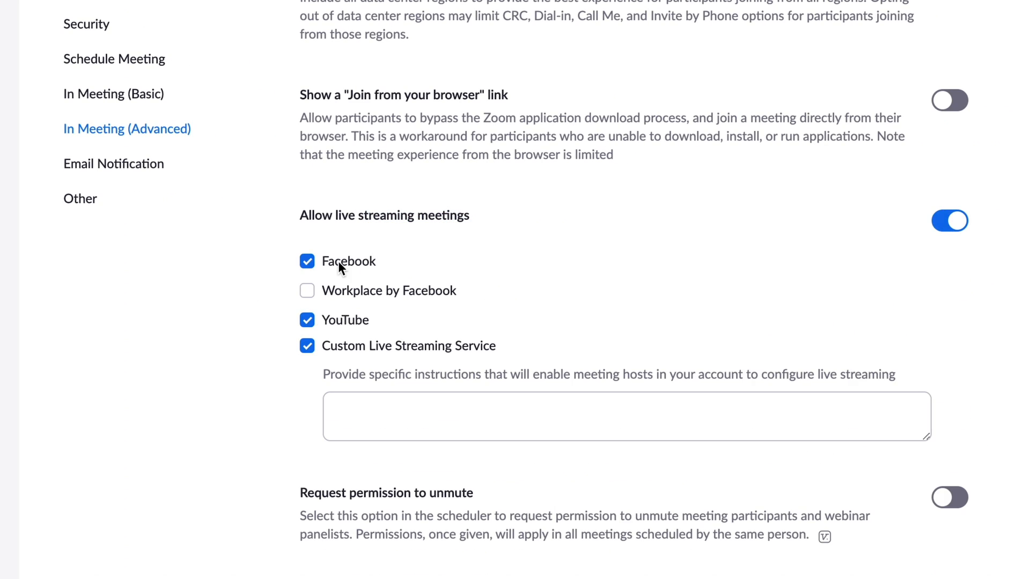
pyautogui.moveTo(369, 275)
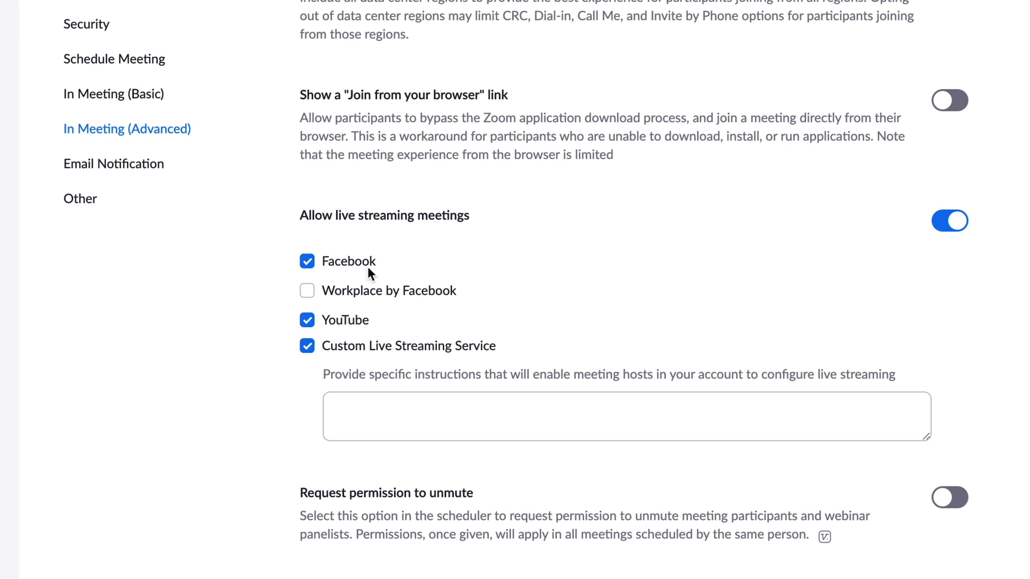
pyautogui.moveTo(432, 300)
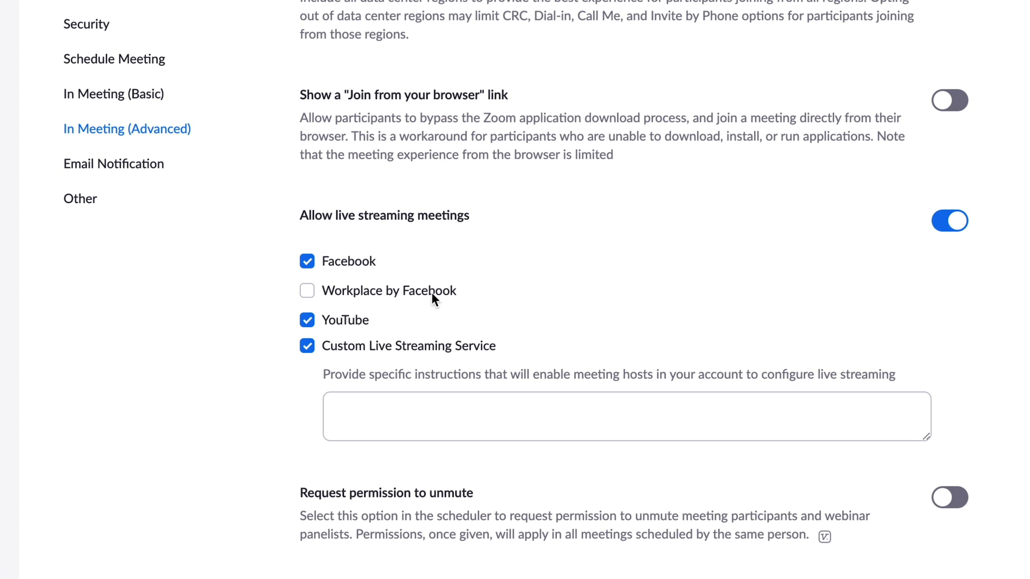
pyautogui.moveTo(372, 353)
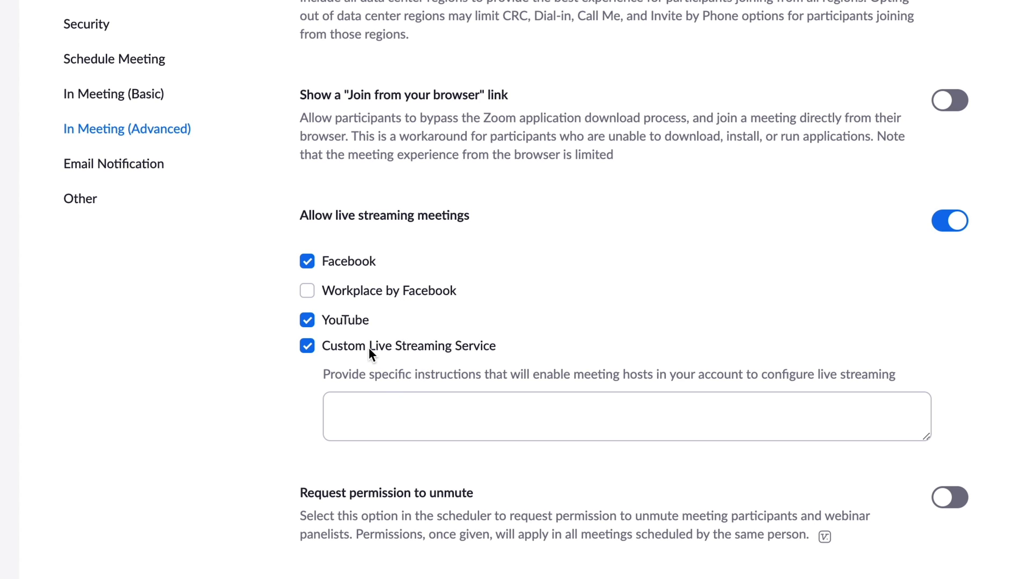
pyautogui.moveTo(401, 291)
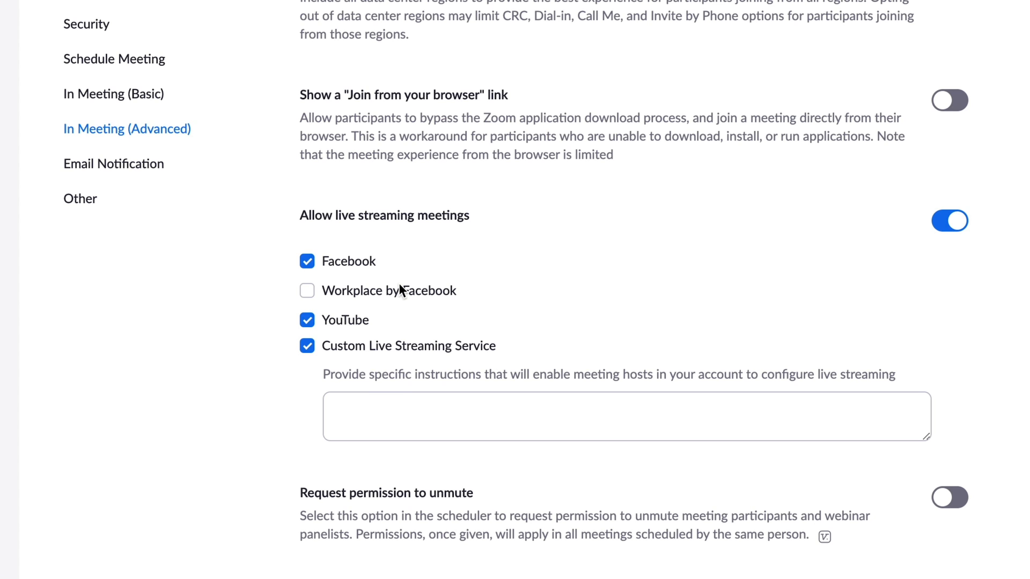
pyautogui.moveTo(380, 292)
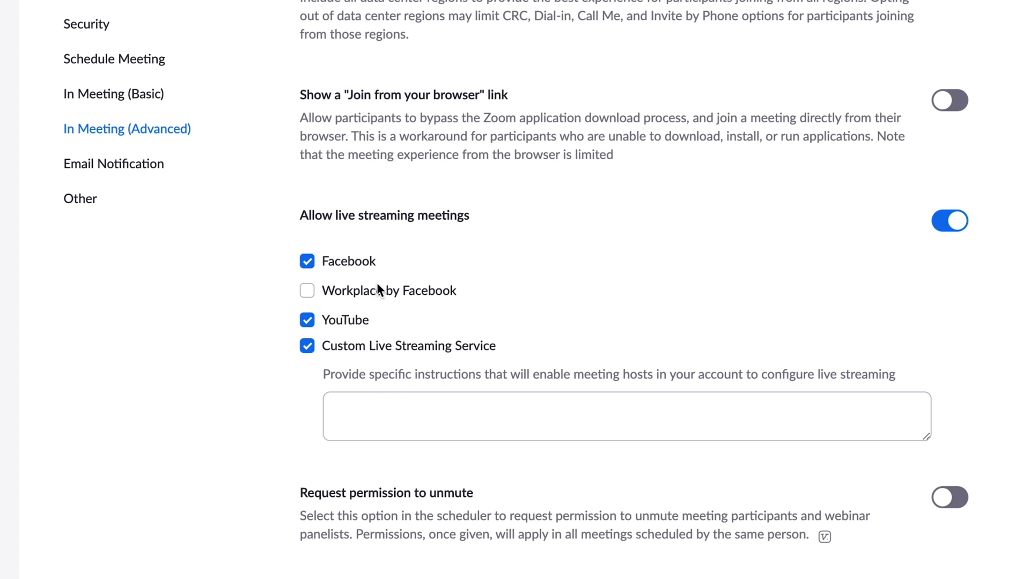
pyautogui.moveTo(382, 318)
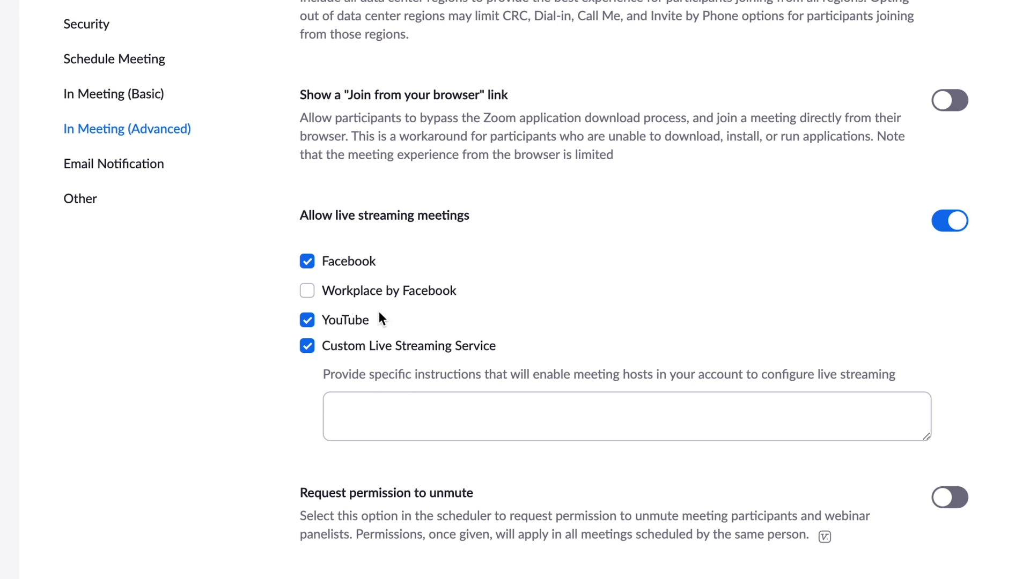
pyautogui.moveTo(347, 314)
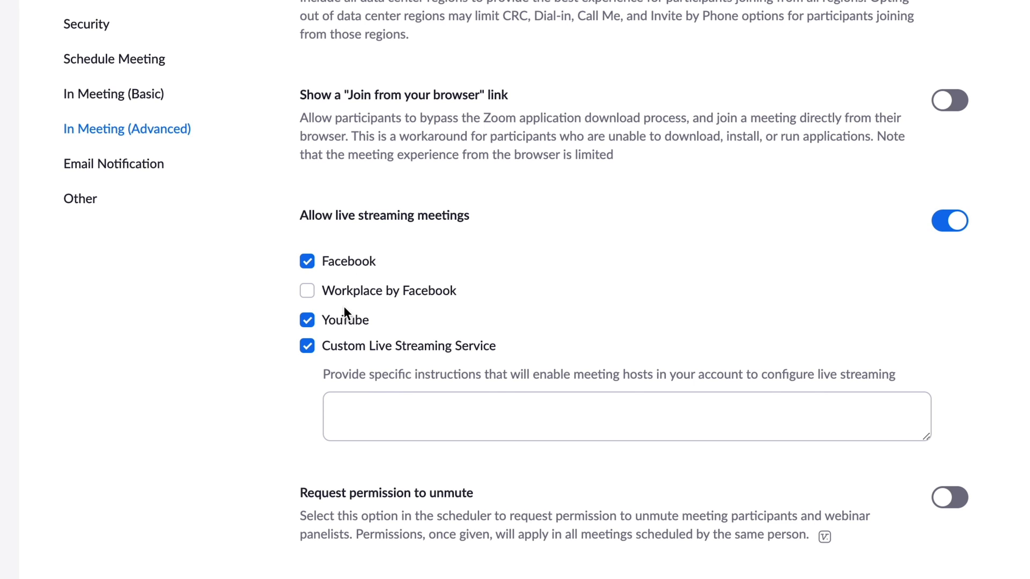
pyautogui.click(307, 260)
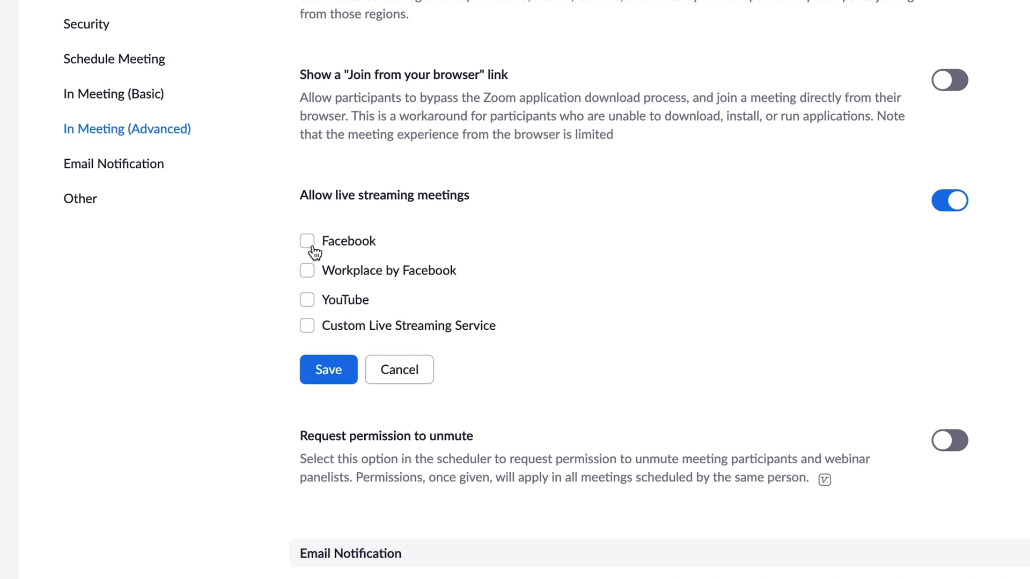
pyautogui.click(306, 241)
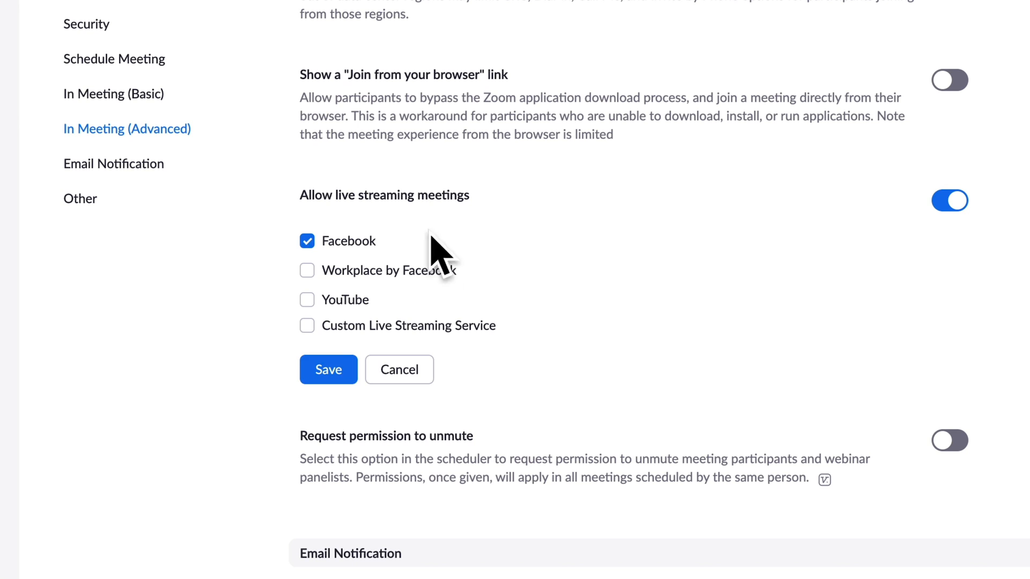
pyautogui.click(307, 301)
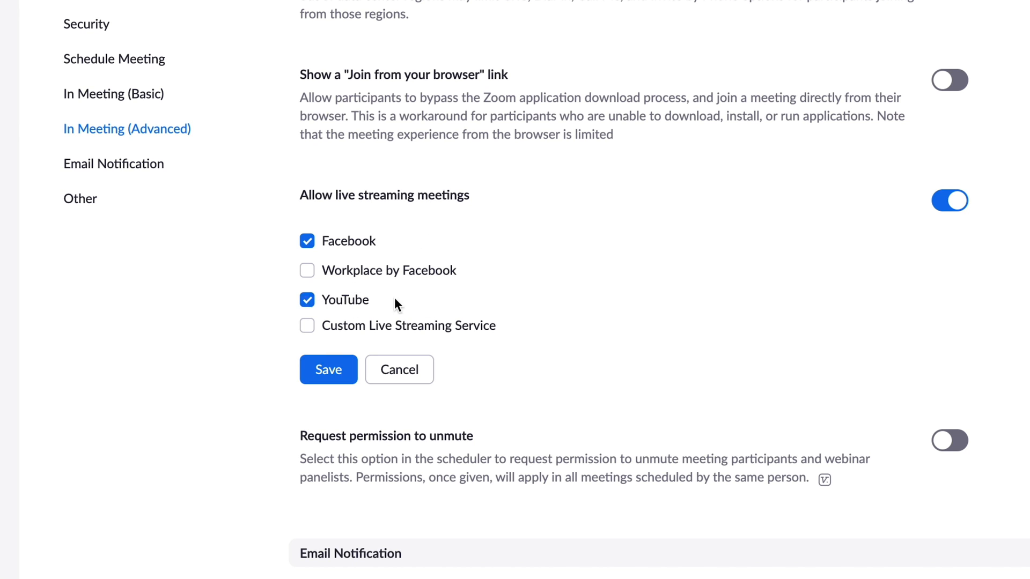
pyautogui.moveTo(360, 246)
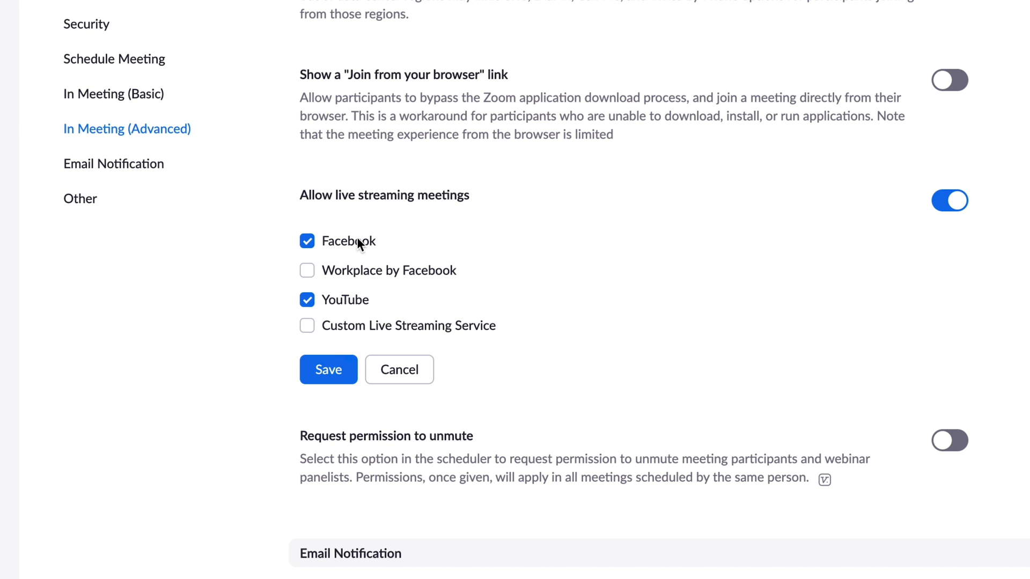
pyautogui.moveTo(367, 335)
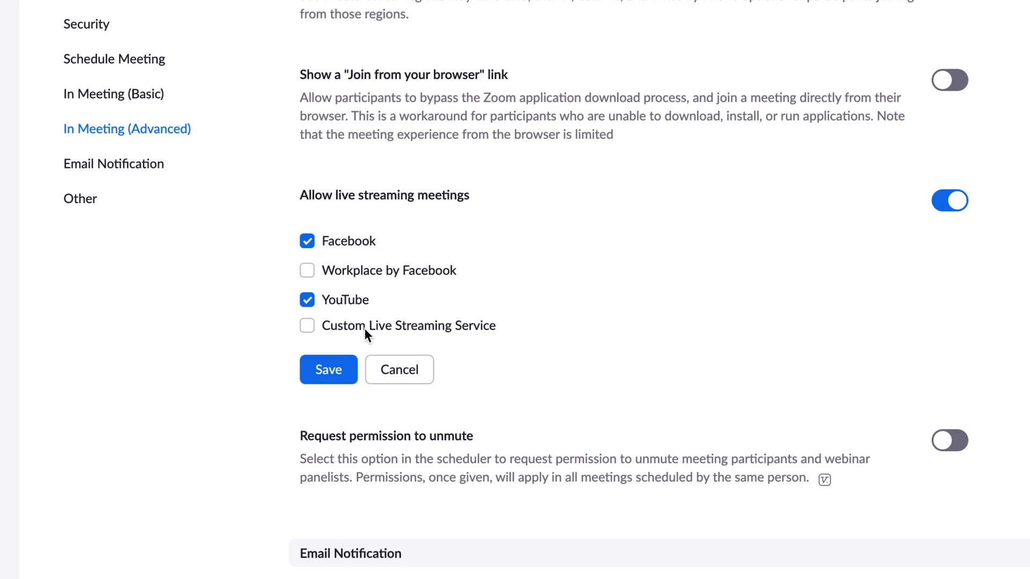
pyautogui.click(307, 326)
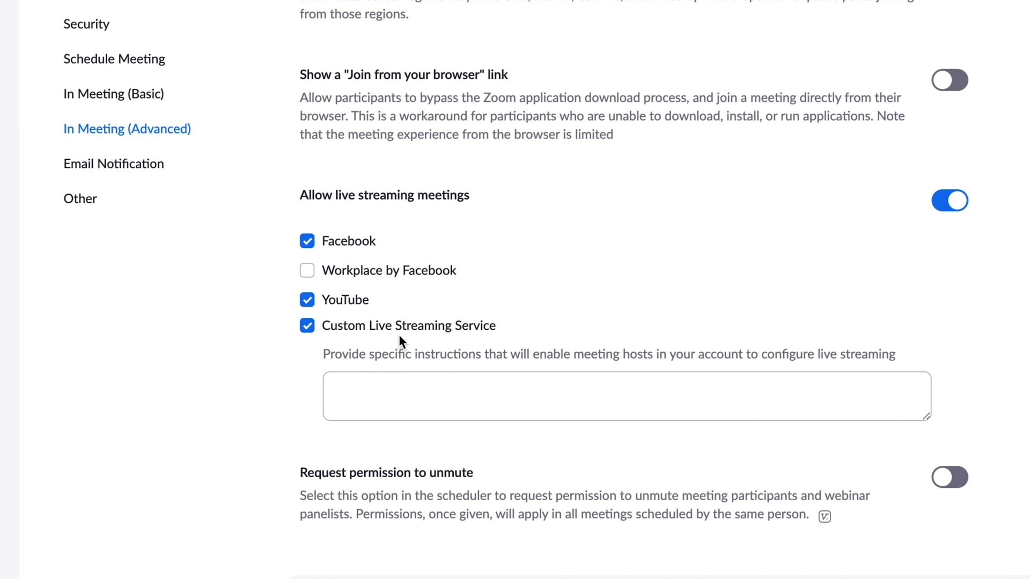
pyautogui.moveTo(567, 313)
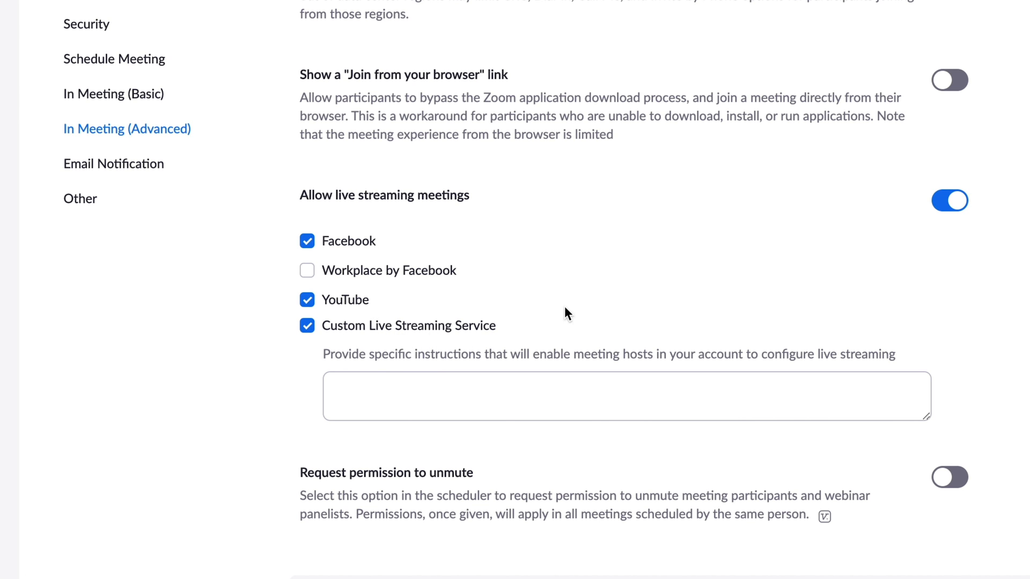
pyautogui.moveTo(643, 330)
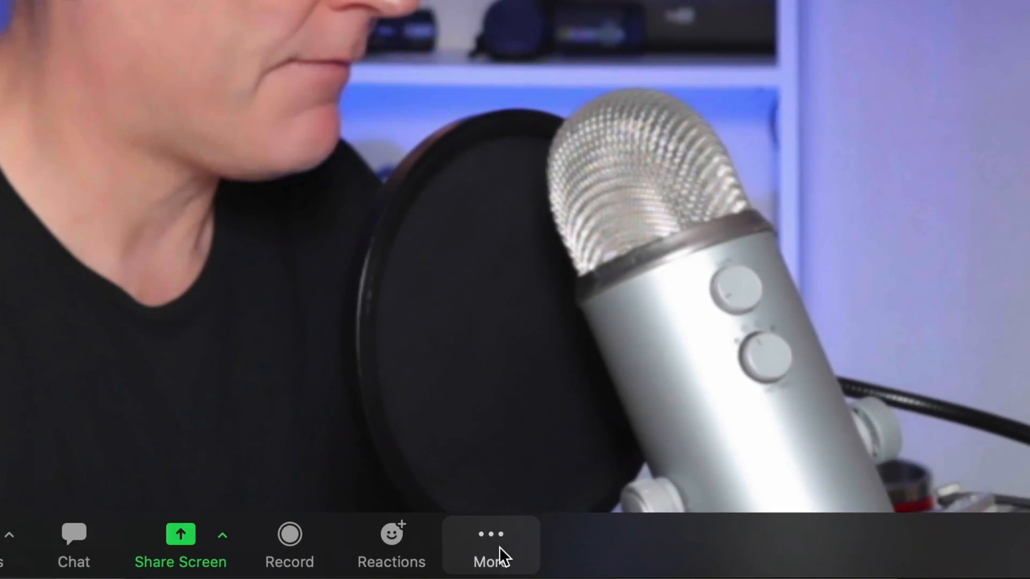
# Show the meeting's More menu listing Live on Facebook, YouTube and Custom Live Streaming Service.
pyautogui.click(491, 545)
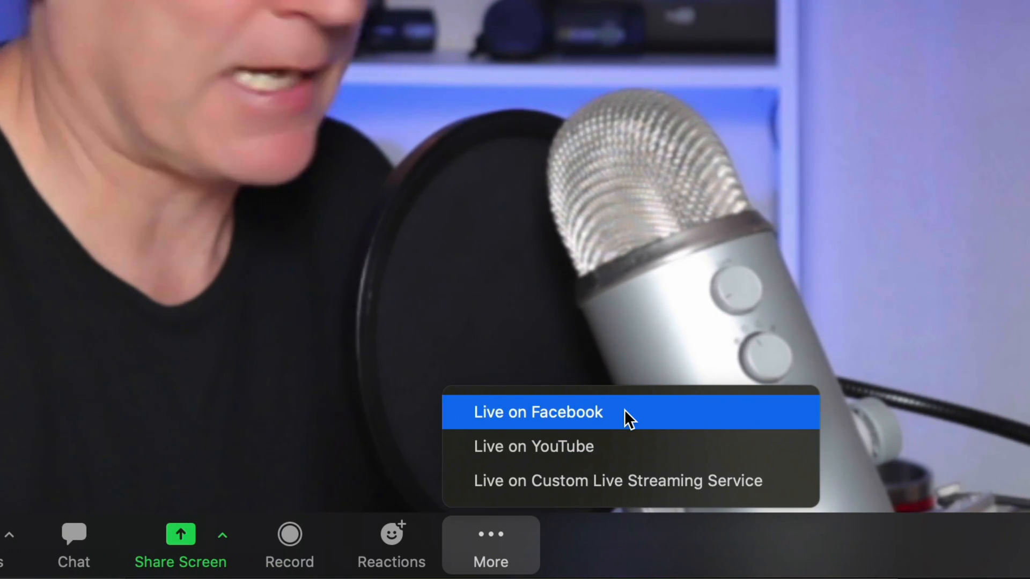
pyautogui.moveTo(623, 453)
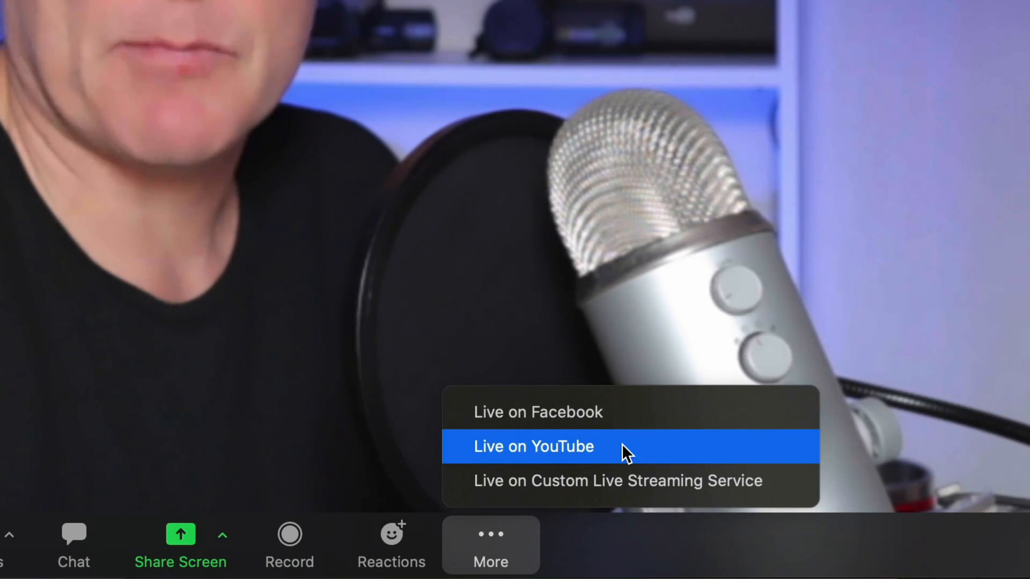
pyautogui.moveTo(559, 489)
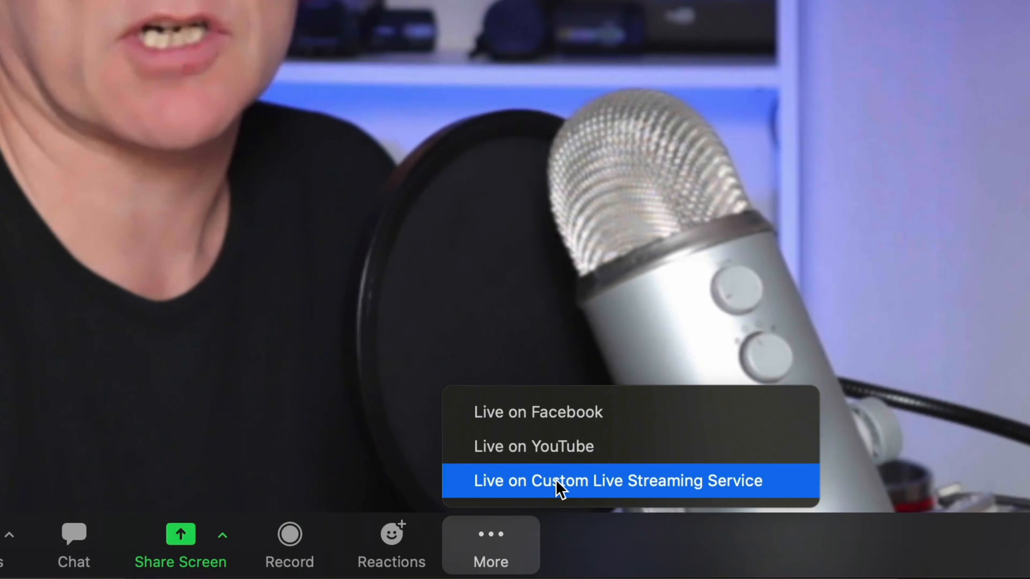
pyautogui.moveTo(538, 411)
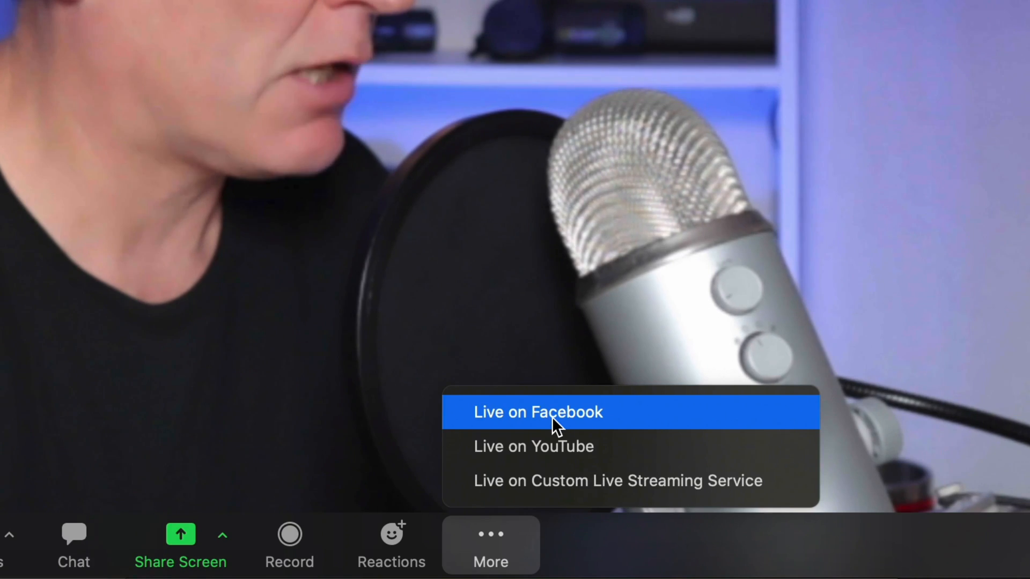
# Go live on Facebook, posting to the managed Page David Walsh Online.
pyautogui.click(537, 412)
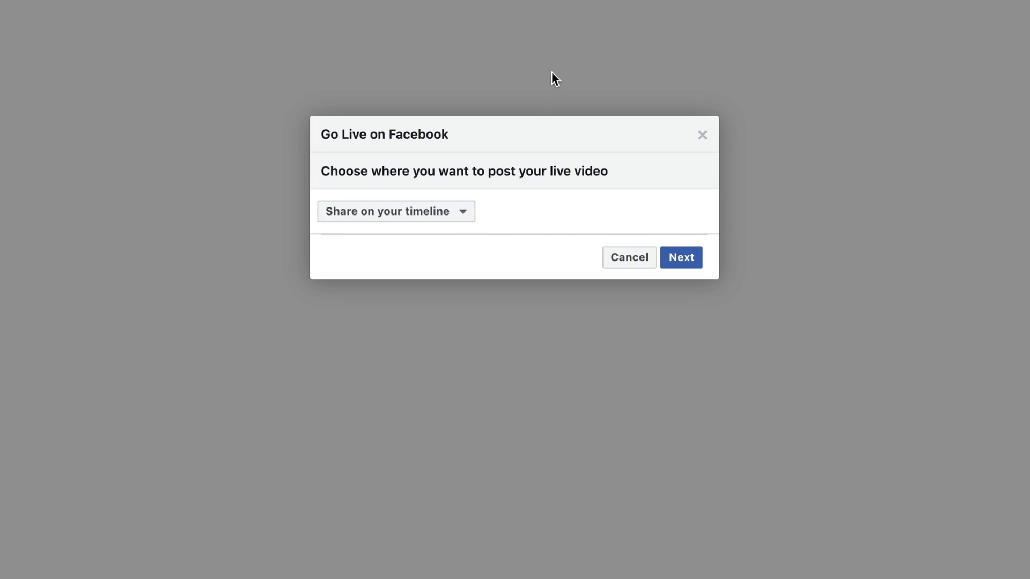
pyautogui.click(395, 211)
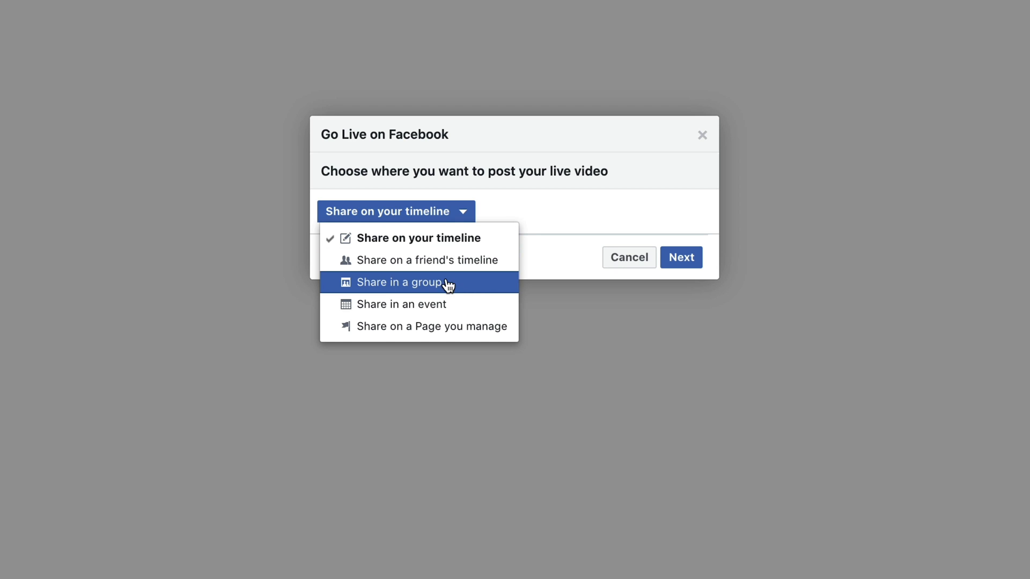
pyautogui.moveTo(475, 307)
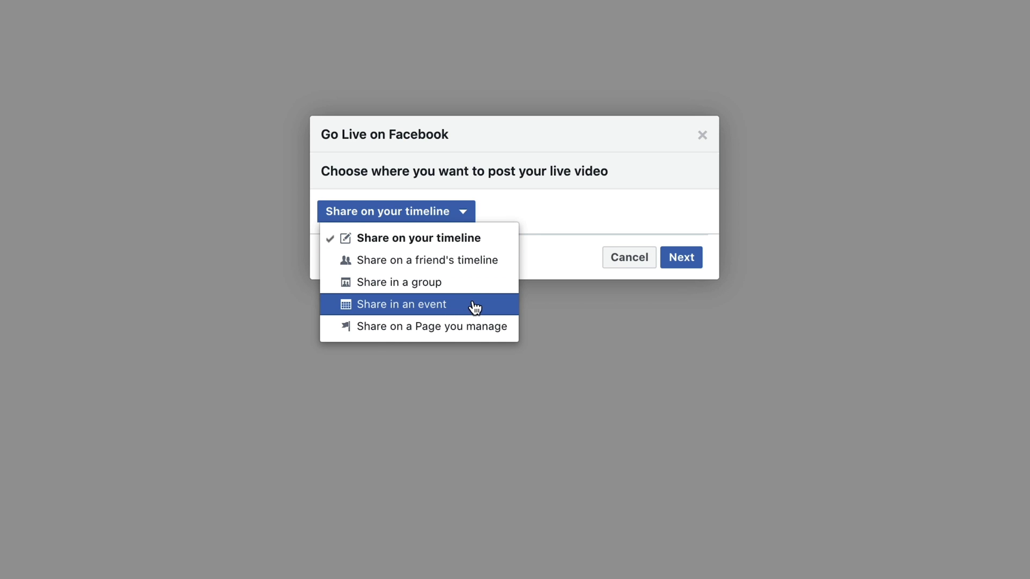
pyautogui.moveTo(468, 327)
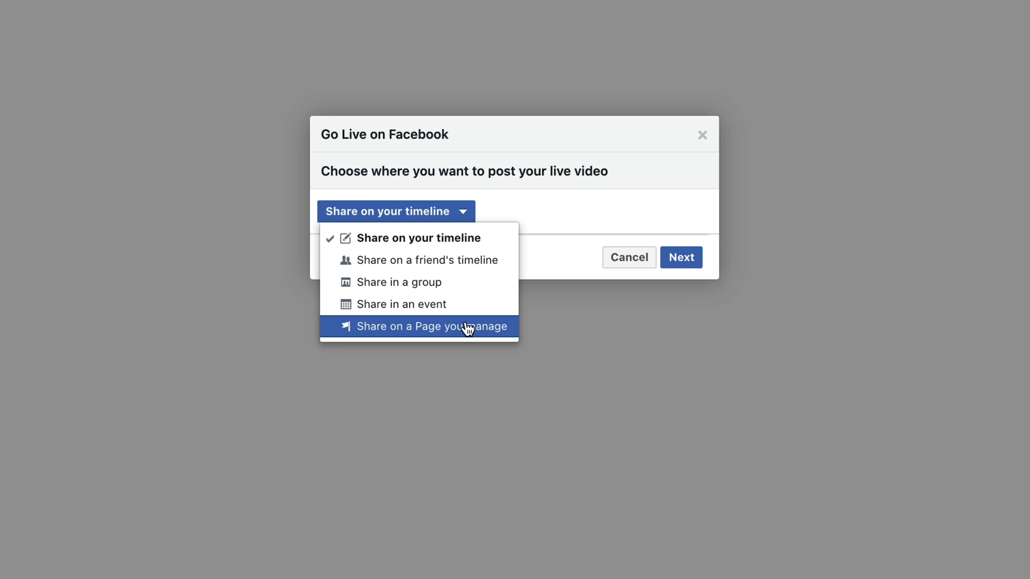
pyautogui.click(431, 327)
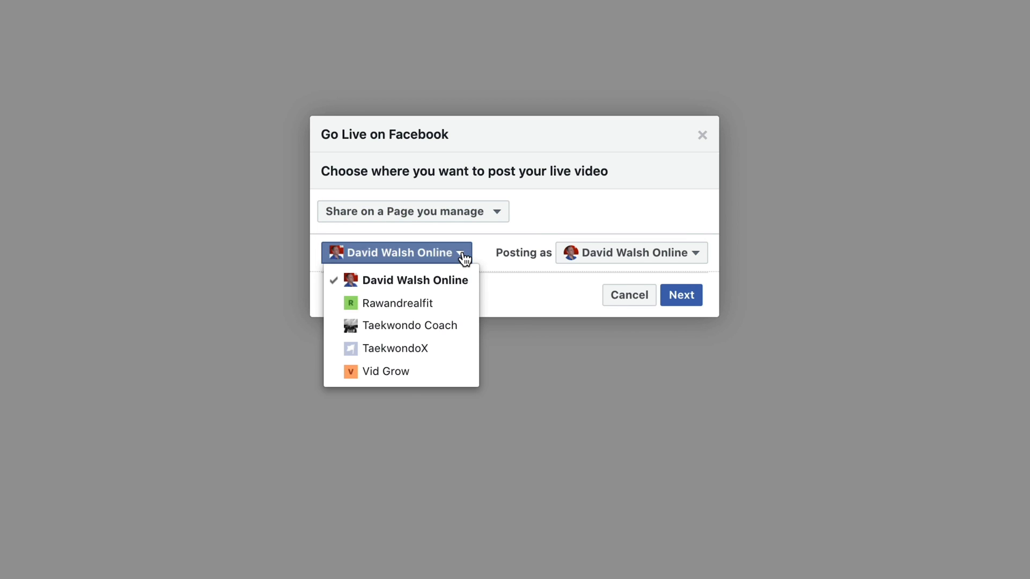
pyautogui.click(410, 325)
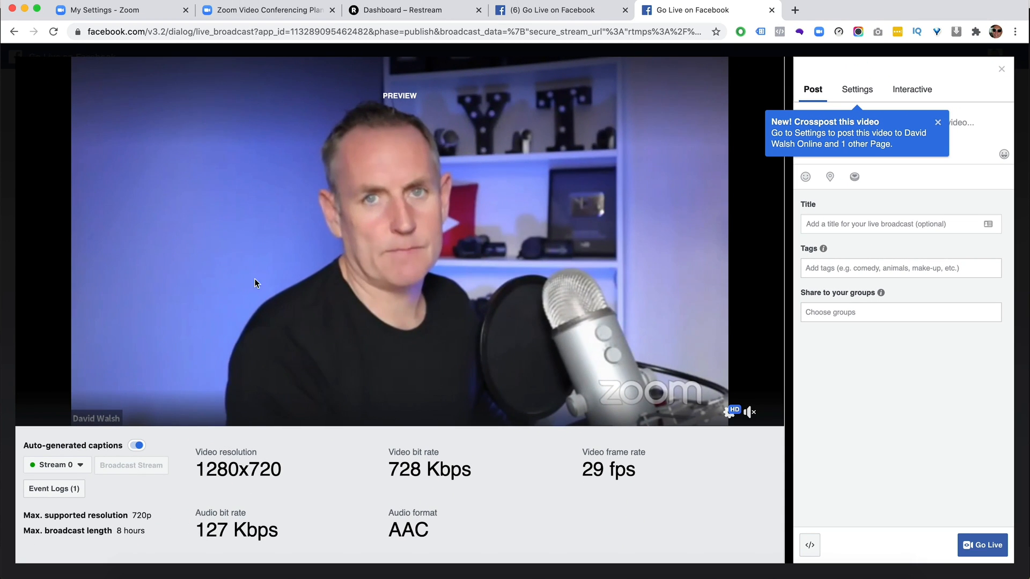
pyautogui.moveTo(940, 460)
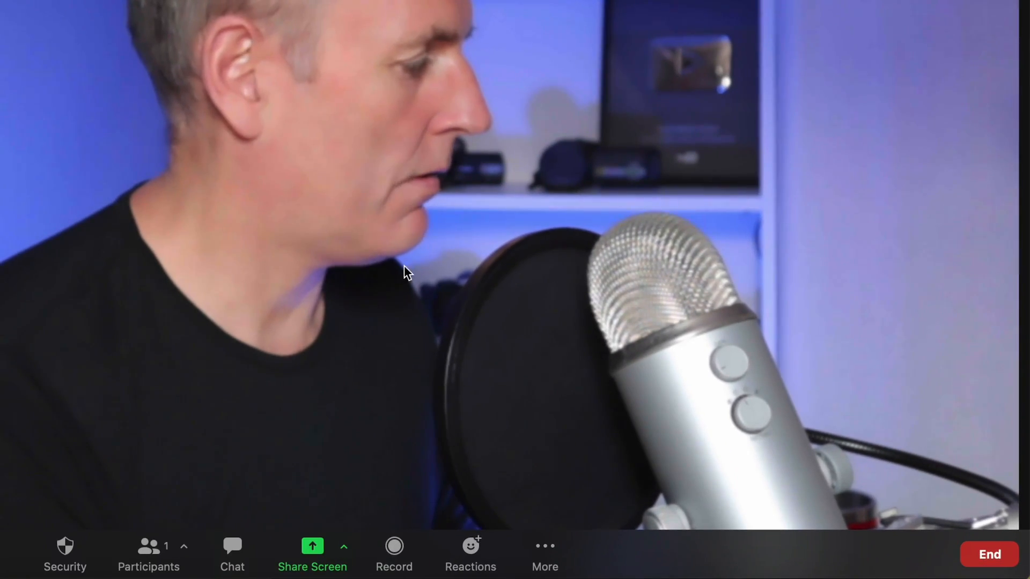
# Dismiss the end-meeting prompt and choose Live on YouTube from the meeting's More menu.
pyautogui.click(989, 554)
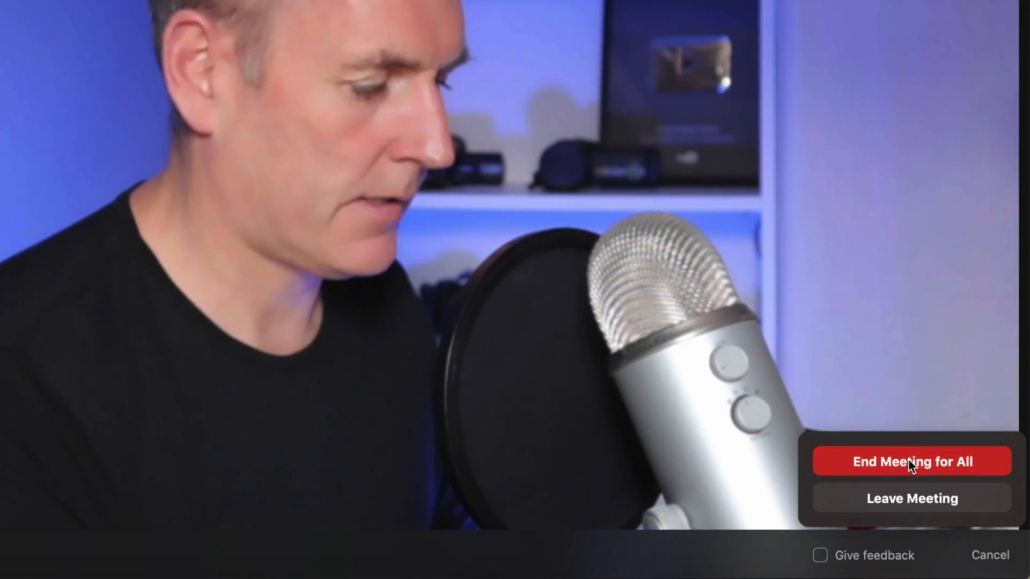
pyautogui.click(912, 462)
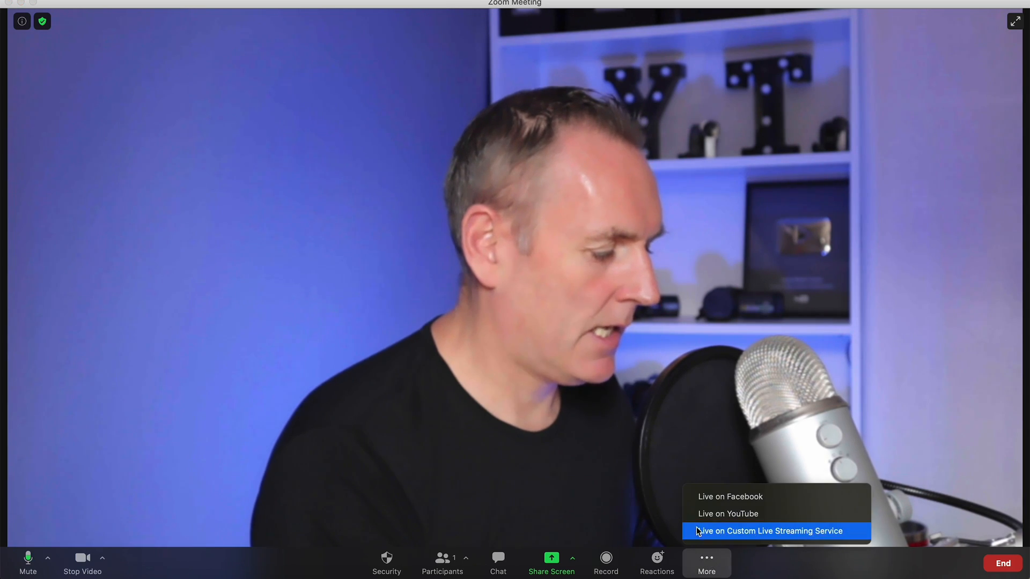
pyautogui.click(728, 514)
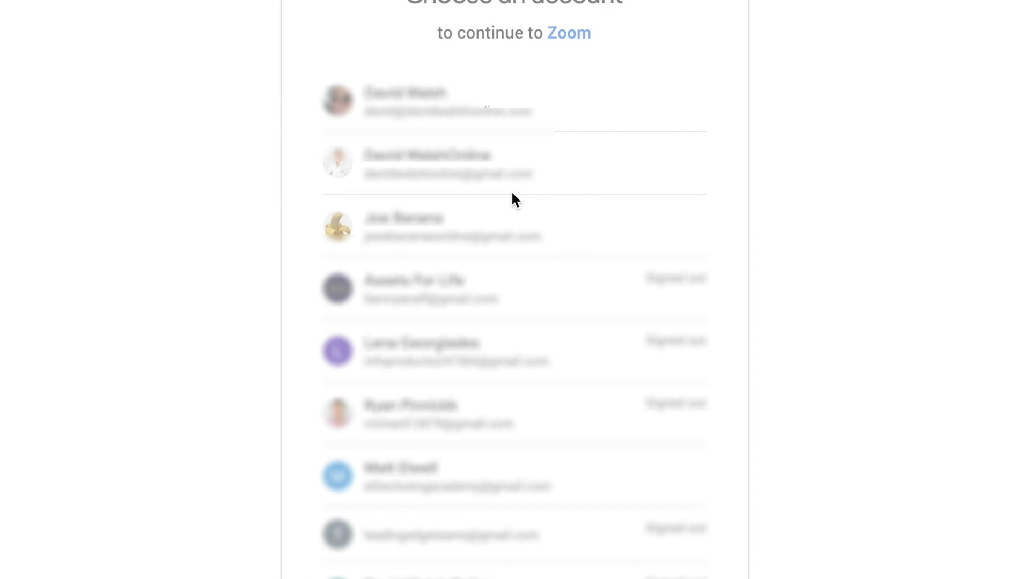
# Go live on YouTube as Unlisted with the chosen Google account, then bring up Restream.
pyautogui.click(447, 162)
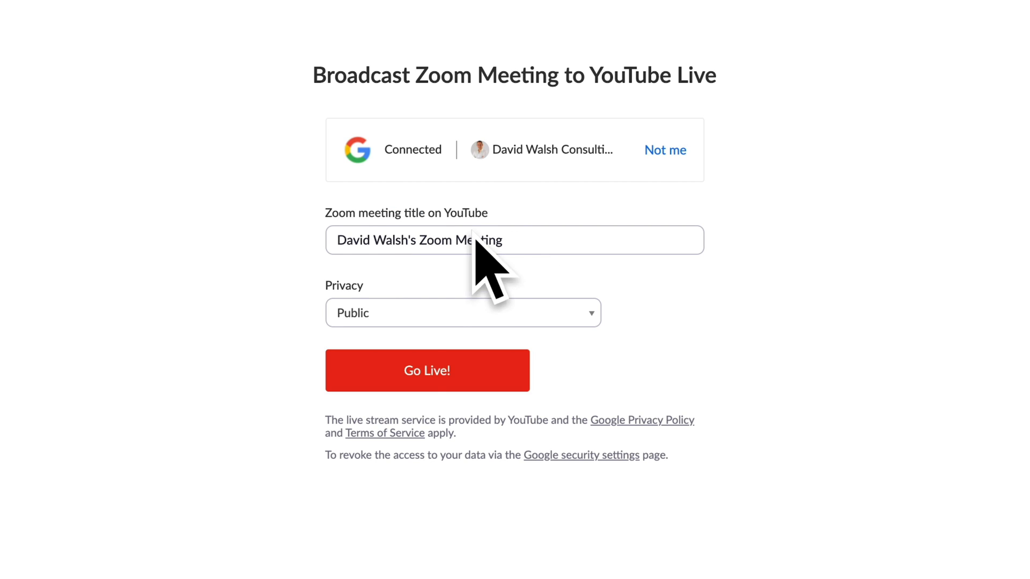
pyautogui.click(463, 313)
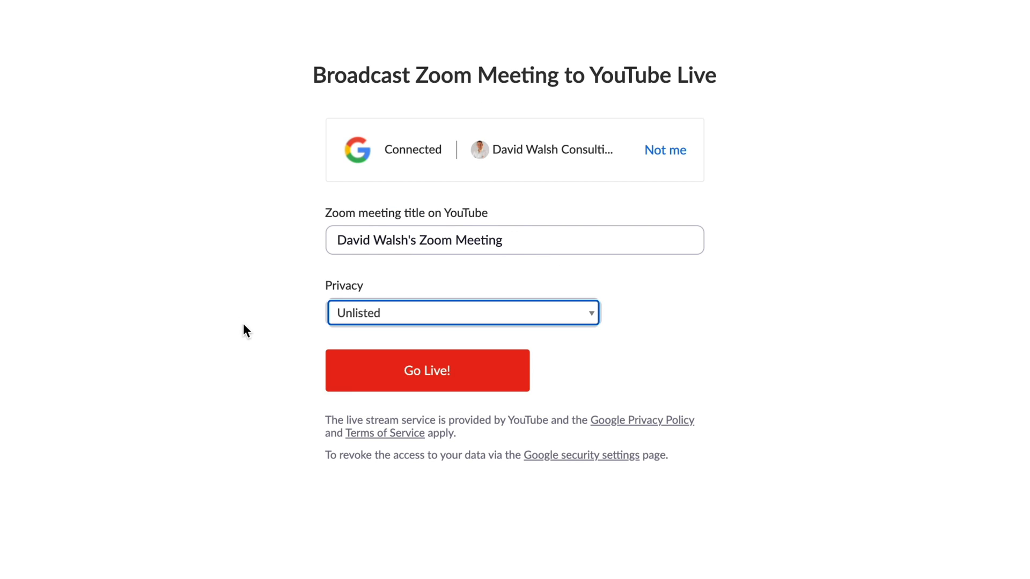
pyautogui.click(426, 370)
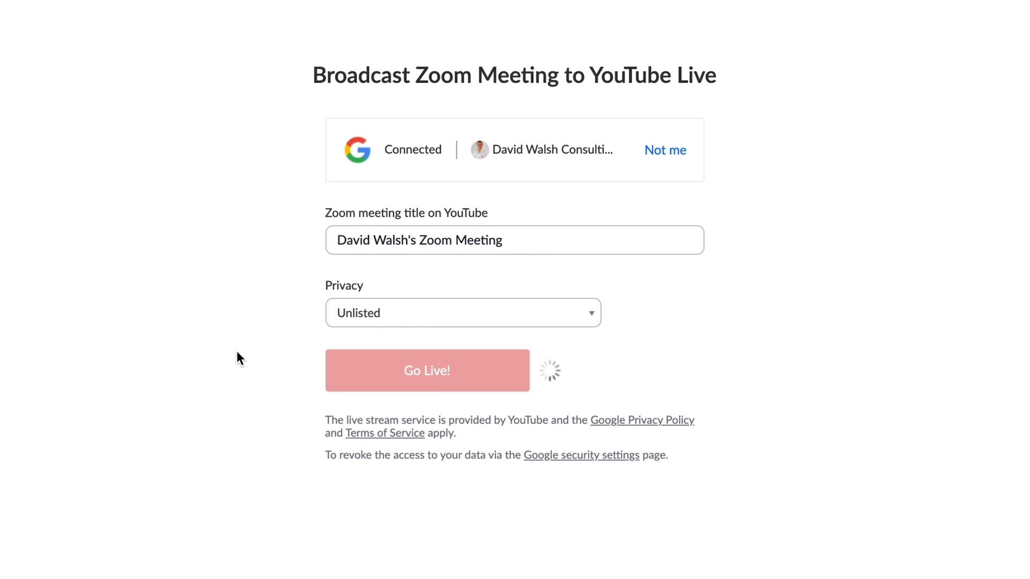
pyautogui.click(427, 371)
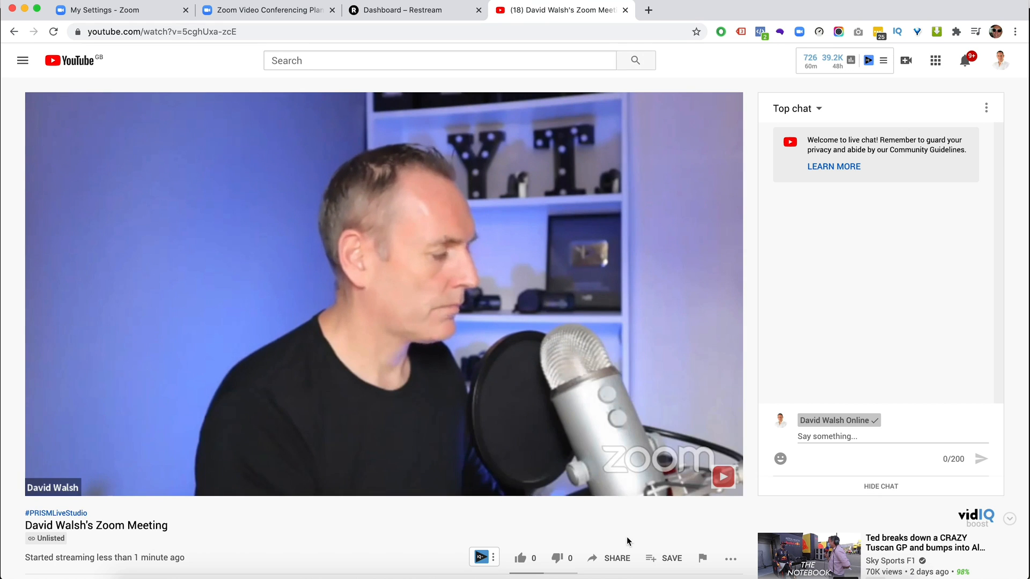
pyautogui.moveTo(303, 200)
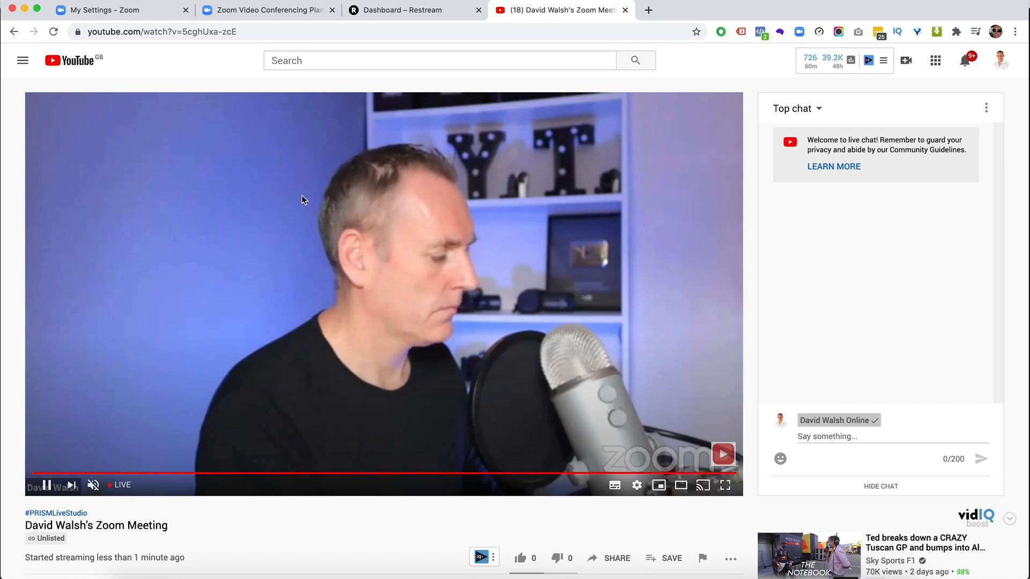
pyautogui.click(414, 10)
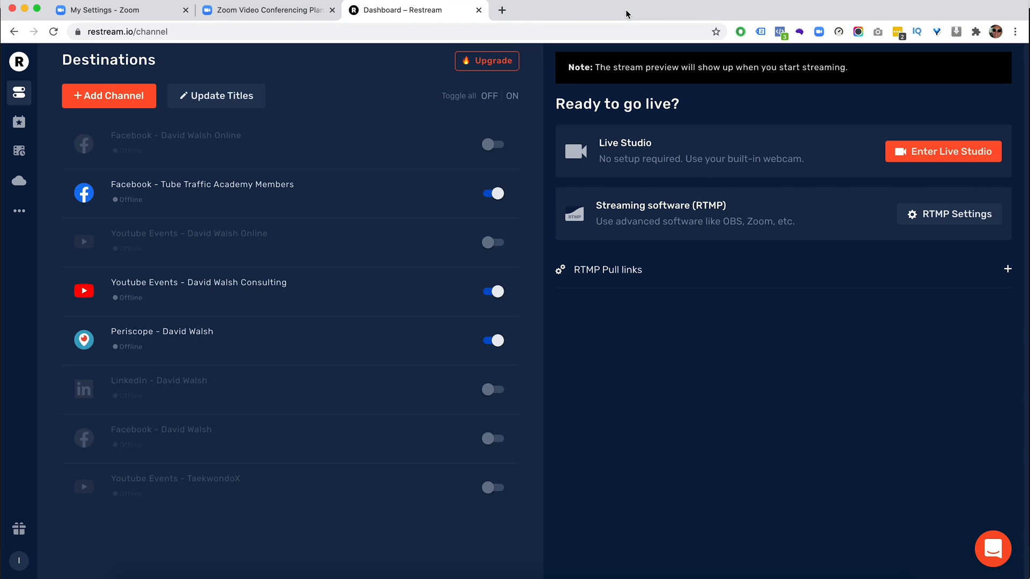
# Choose Live on Custom Live Streaming Service from the meeting's More menu.
pyautogui.click(707, 563)
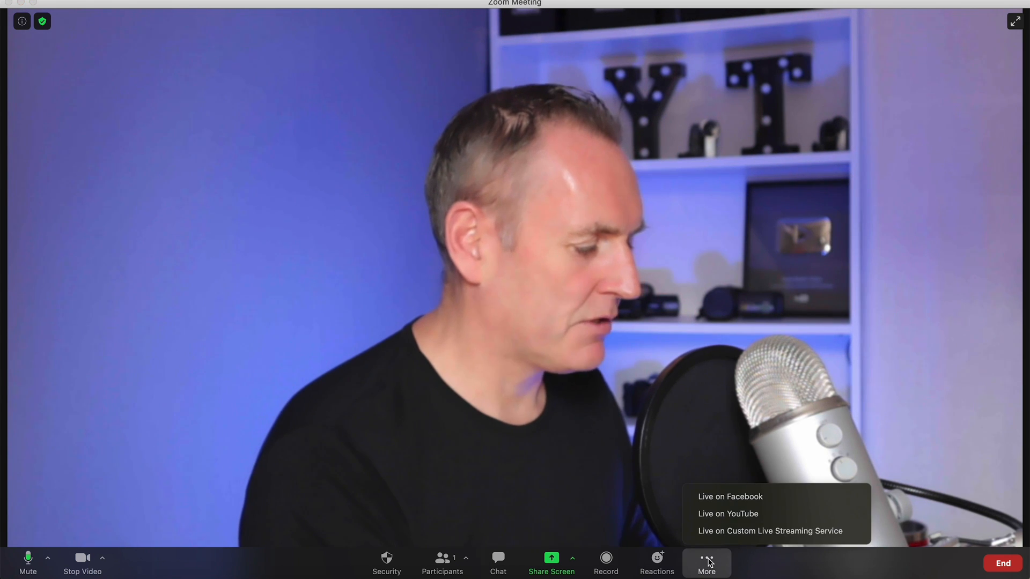
pyautogui.moveTo(768, 530)
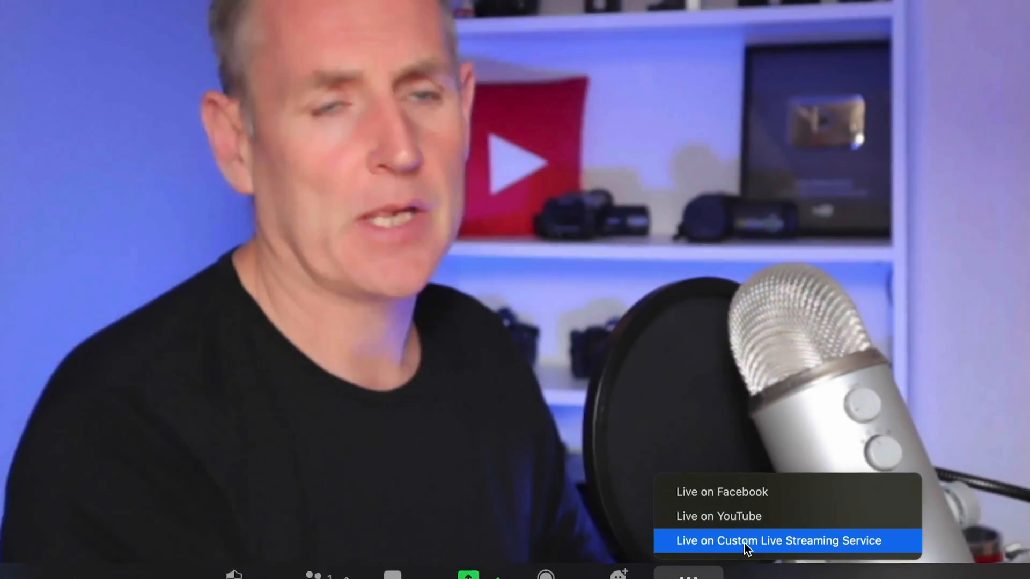
pyautogui.click(778, 541)
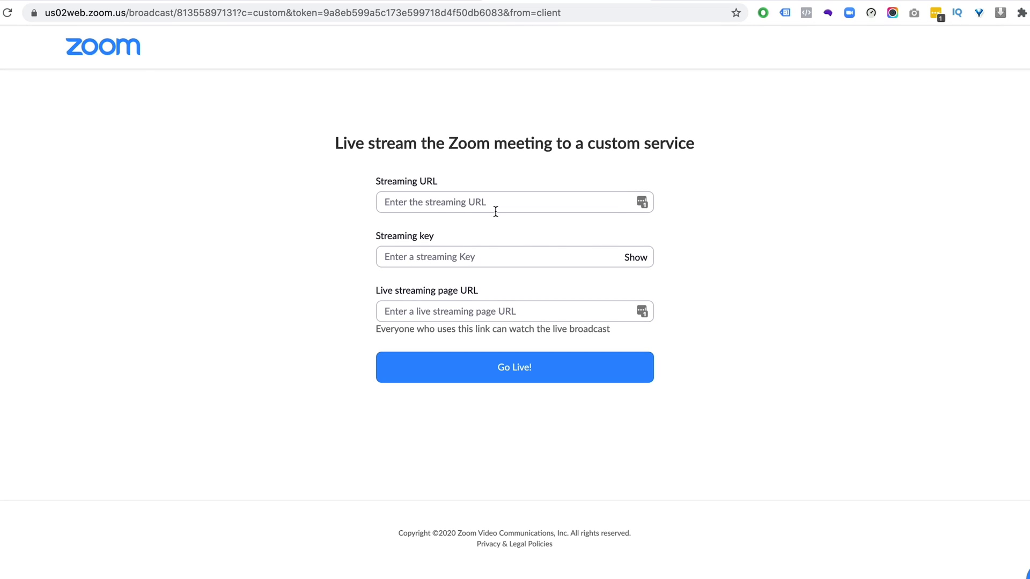
pyautogui.moveTo(451, 204)
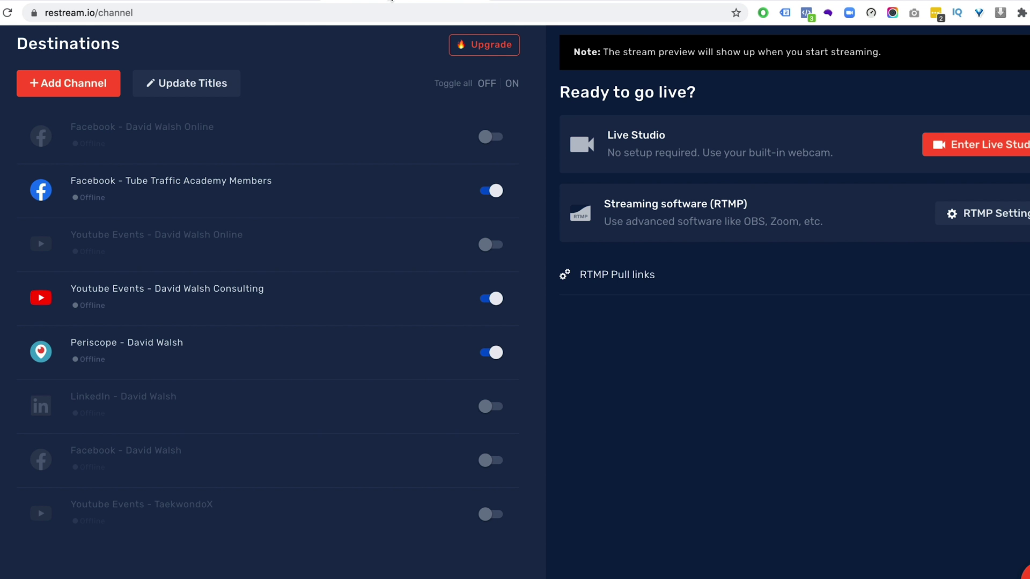
pyautogui.moveTo(319, 41)
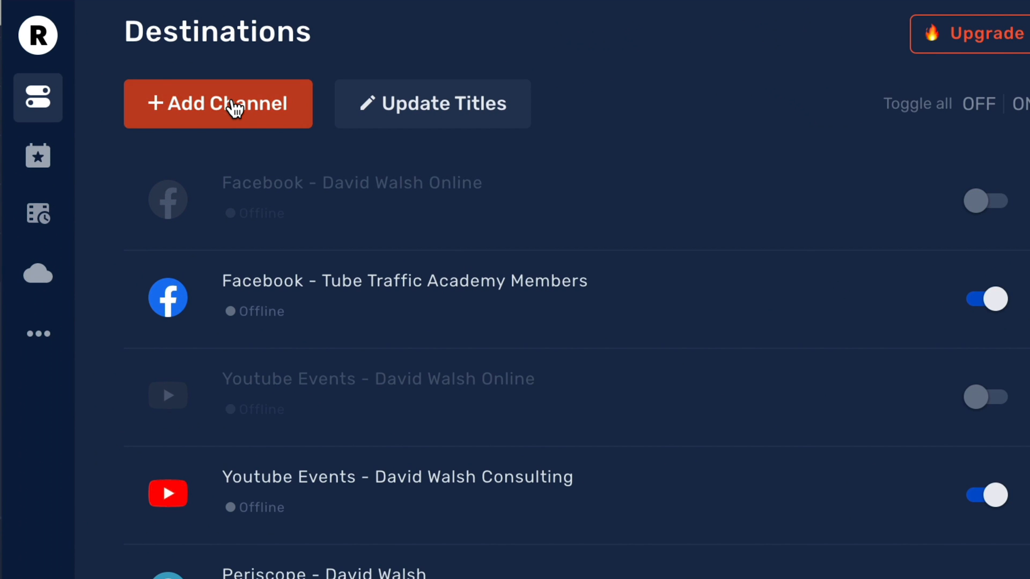
pyautogui.click(218, 103)
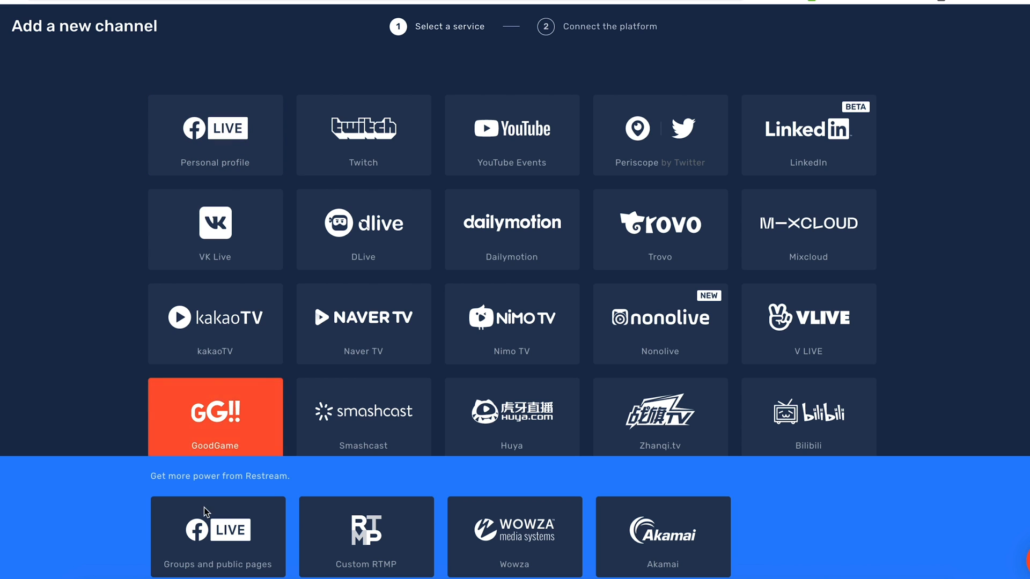
pyautogui.moveTo(186, 440)
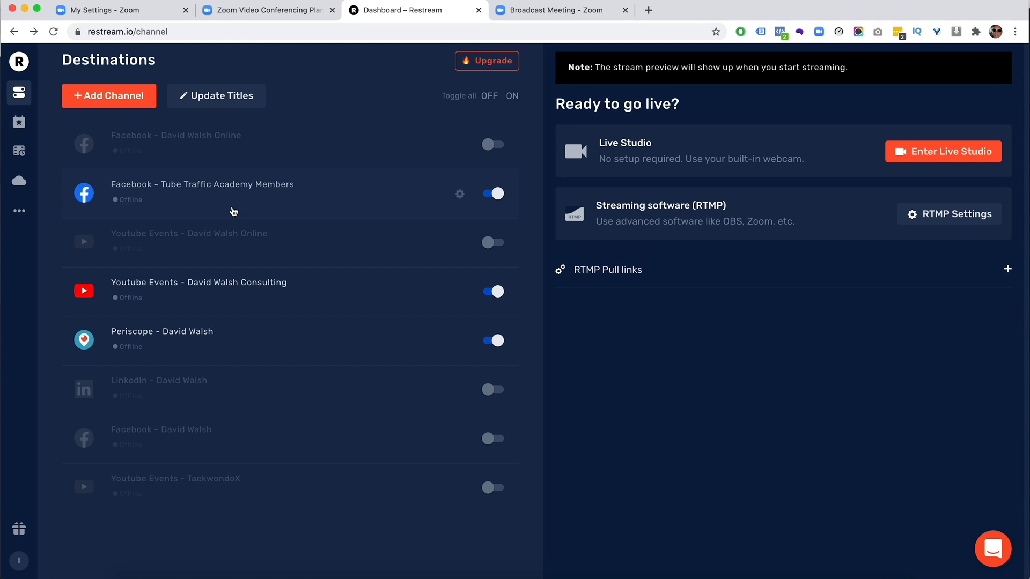
pyautogui.moveTo(257, 327)
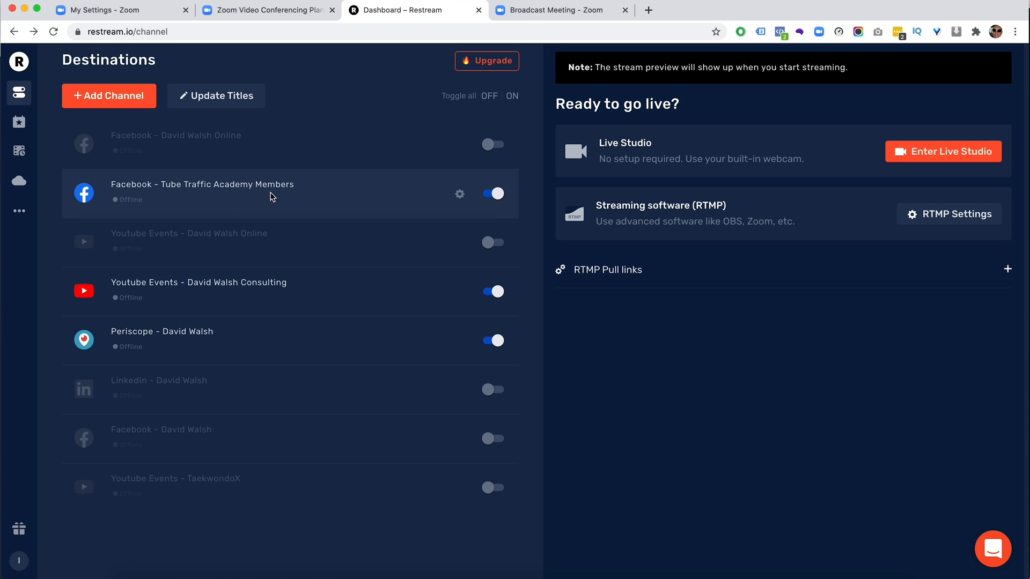
pyautogui.moveTo(243, 301)
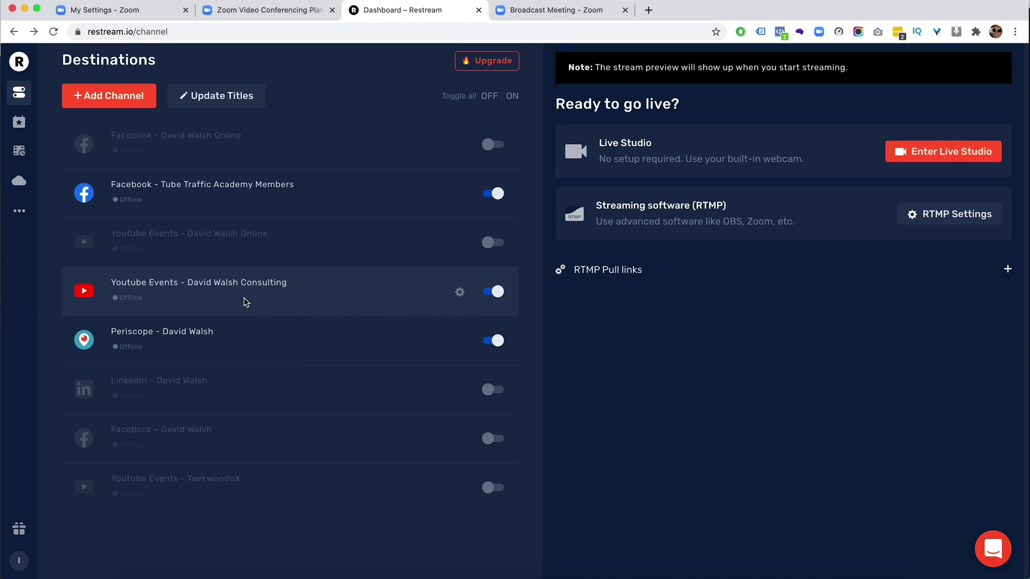
pyautogui.moveTo(233, 344)
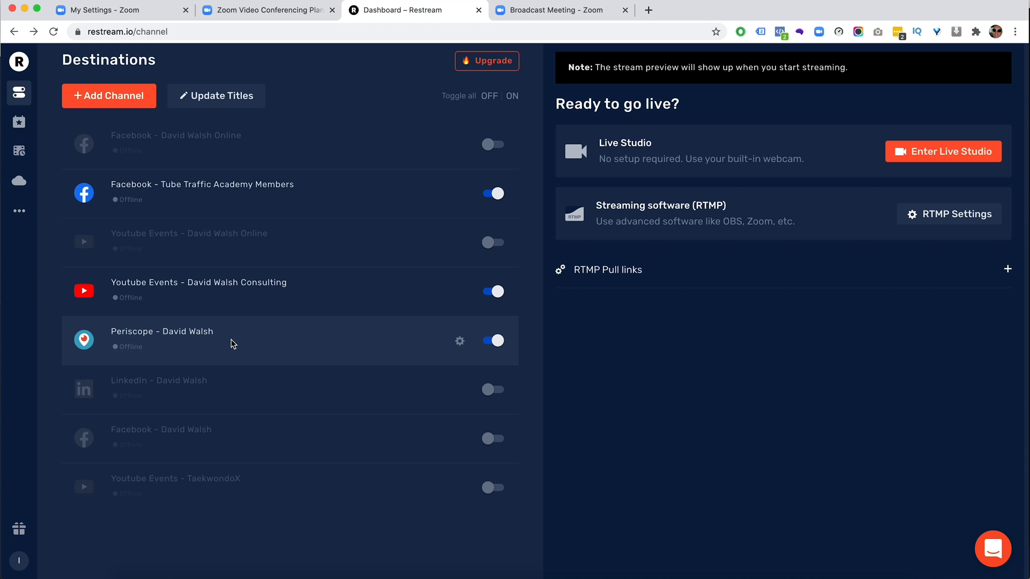
pyautogui.moveTo(410, 255)
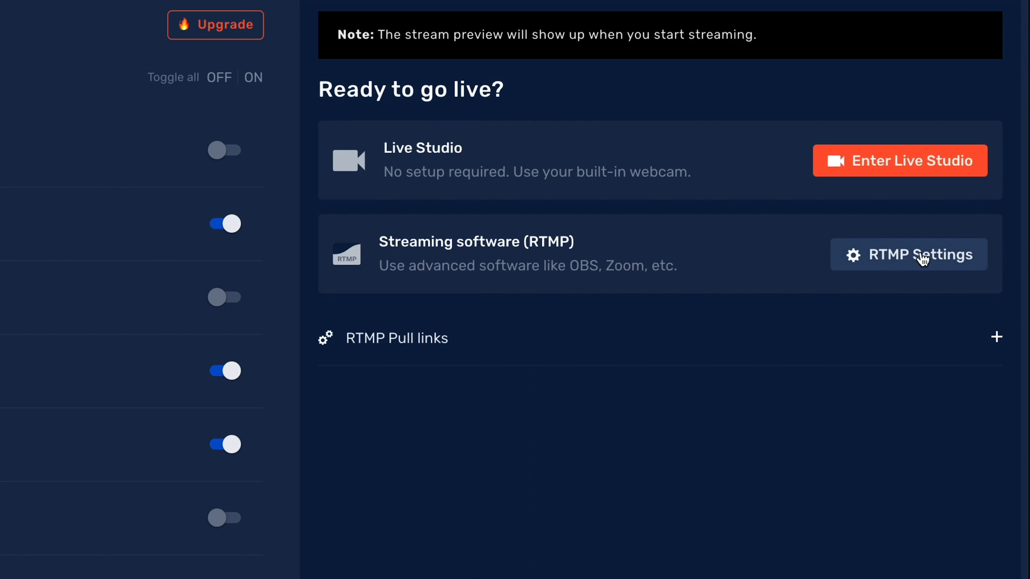
pyautogui.moveTo(897, 263)
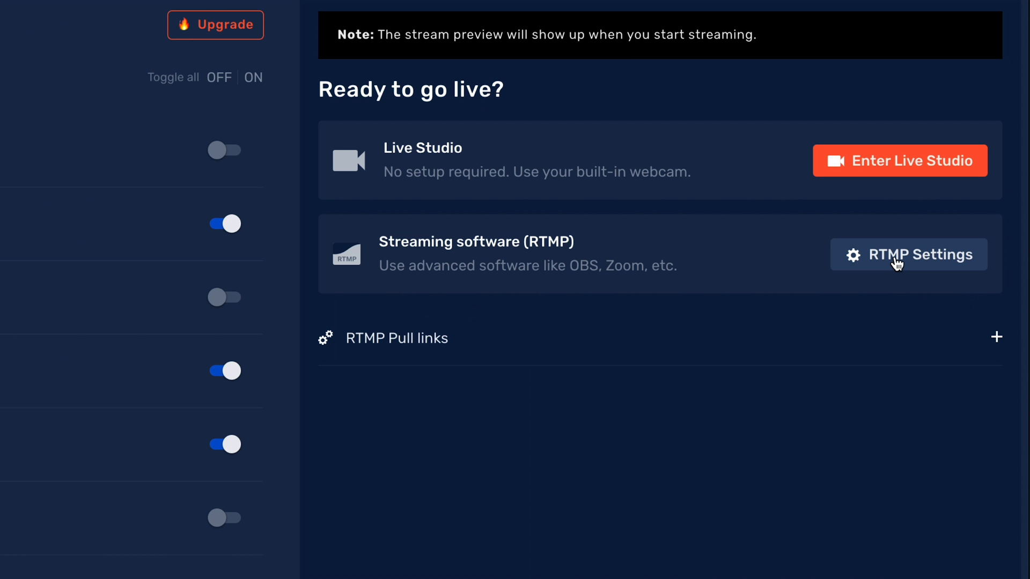
# Put rtmp://live.restream.io/live and Restream's copied stream key into Zoom's custom streaming form.
pyautogui.click(909, 254)
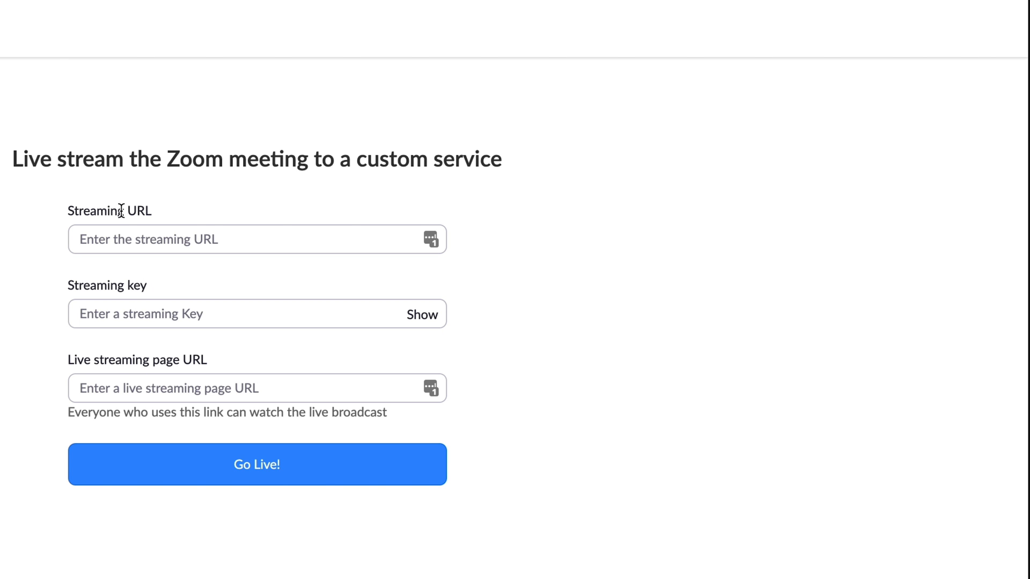
pyautogui.write('rtmp://live.restream.io/live')
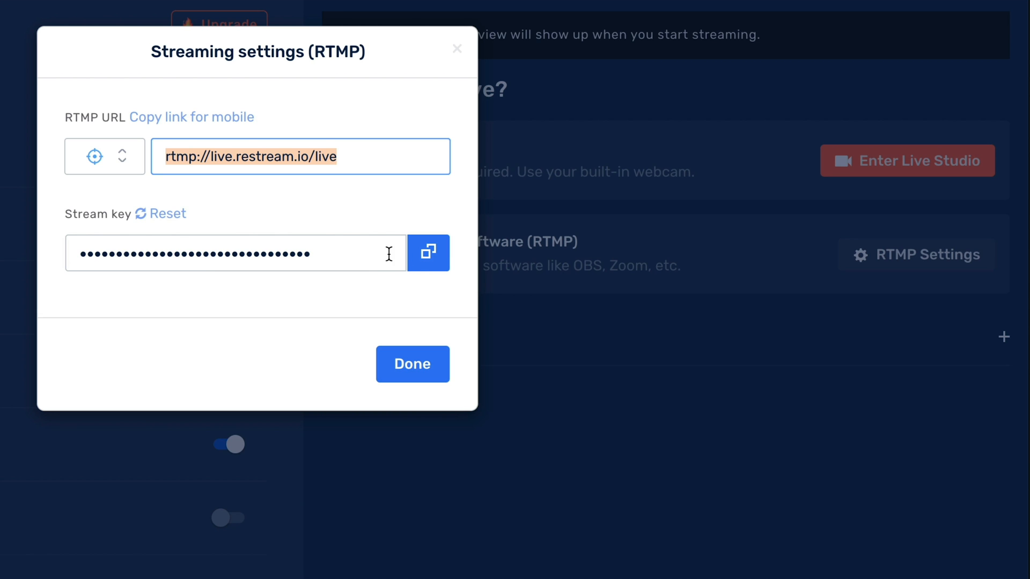
pyautogui.click(428, 253)
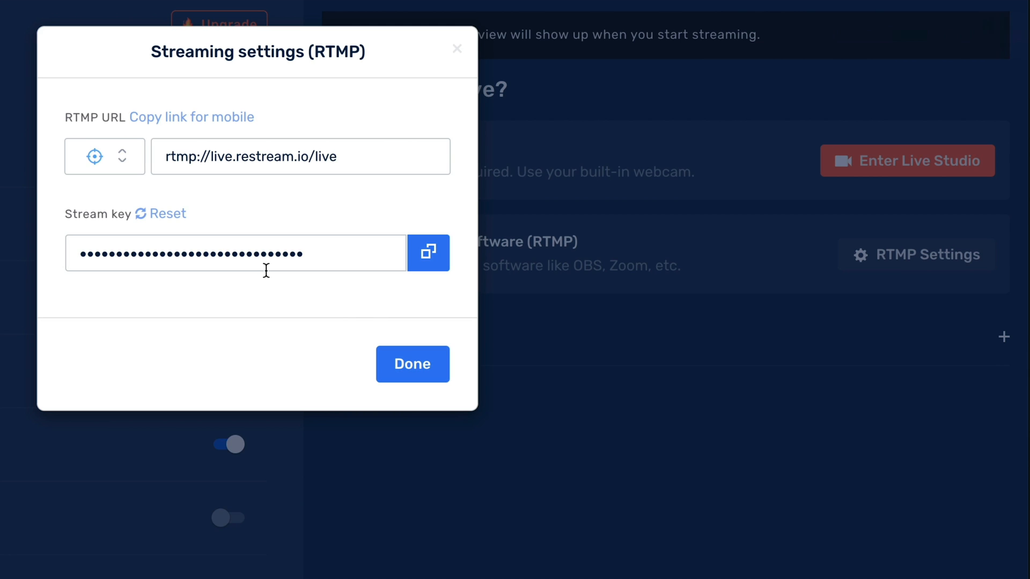
pyautogui.moveTo(269, 276)
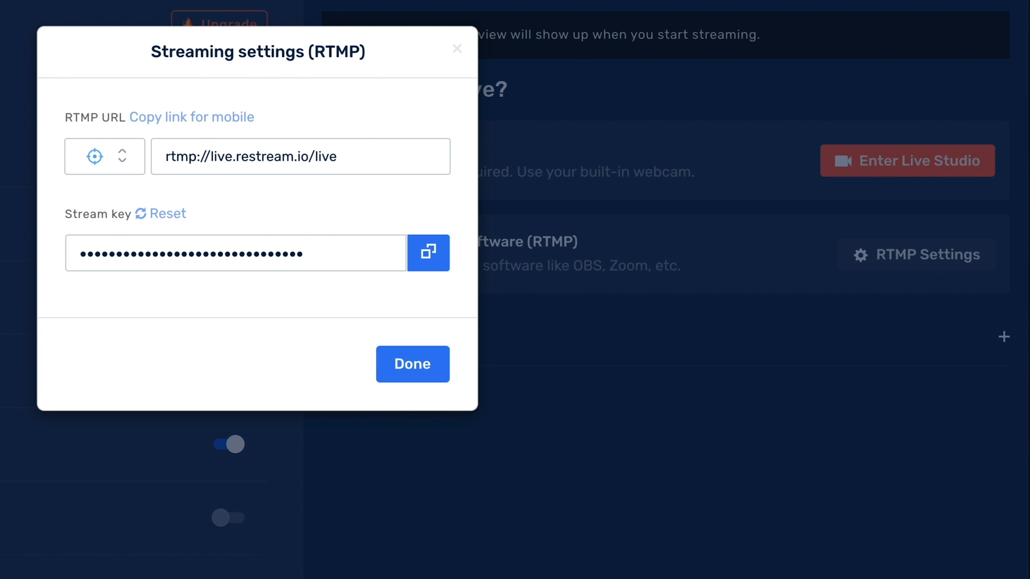
pyautogui.moveTo(269, 219)
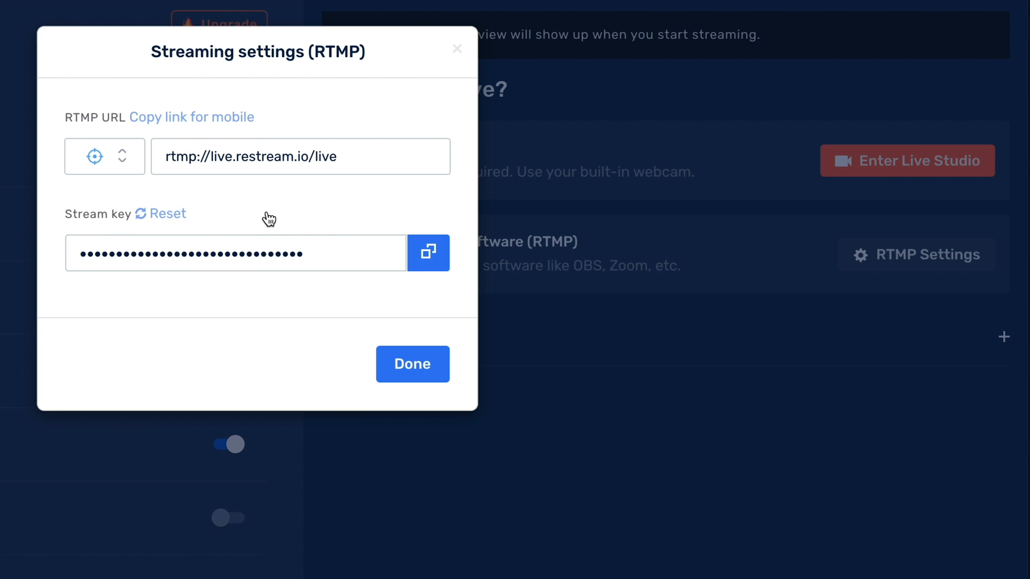
pyautogui.moveTo(168, 217)
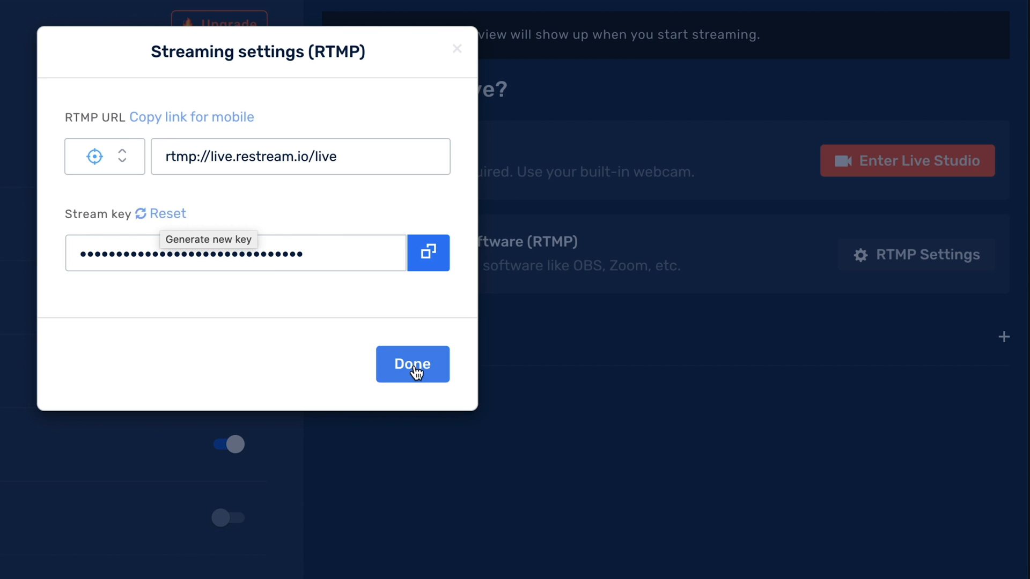
pyautogui.click(412, 363)
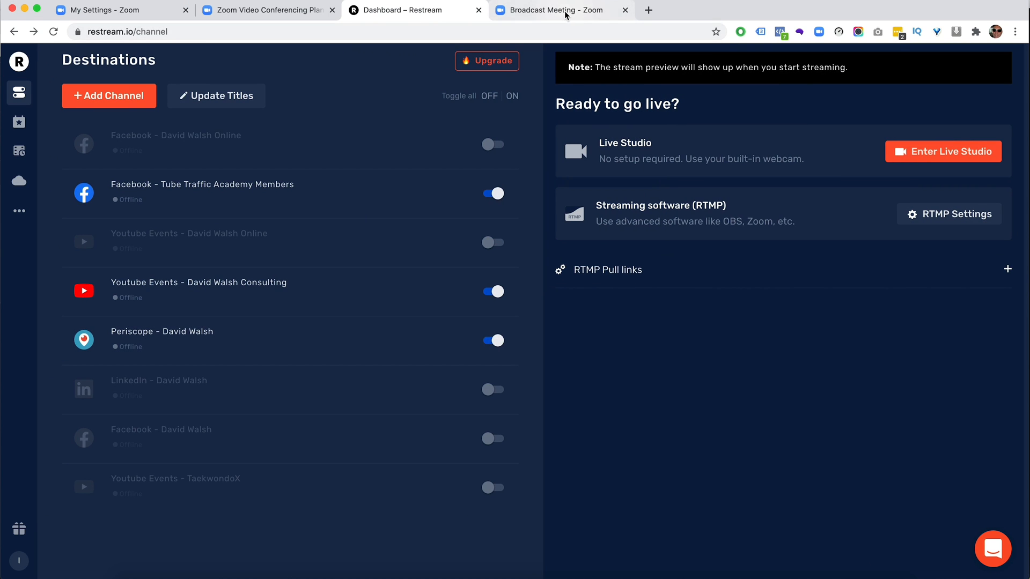
pyautogui.click(554, 10)
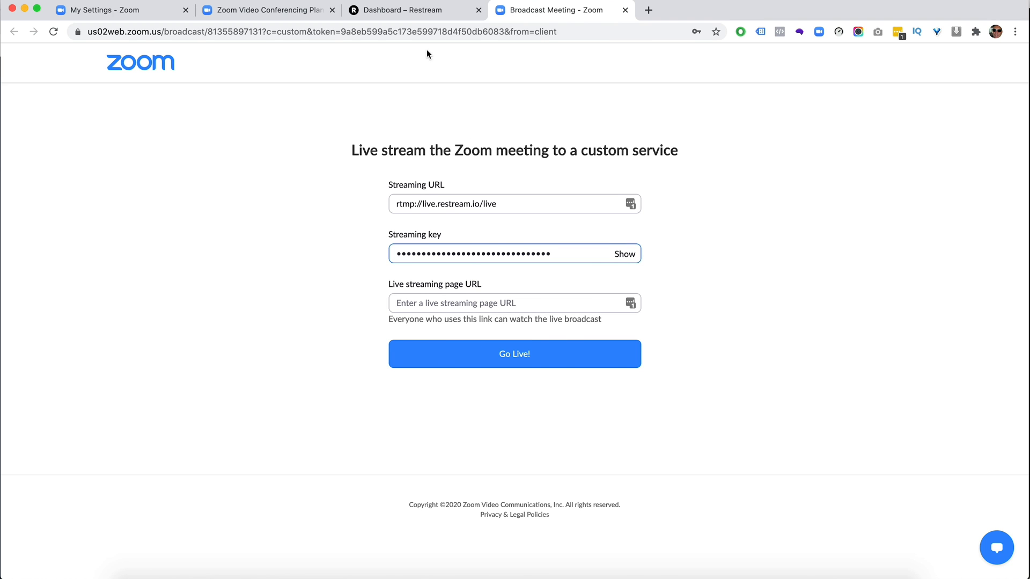
pyautogui.click(407, 9)
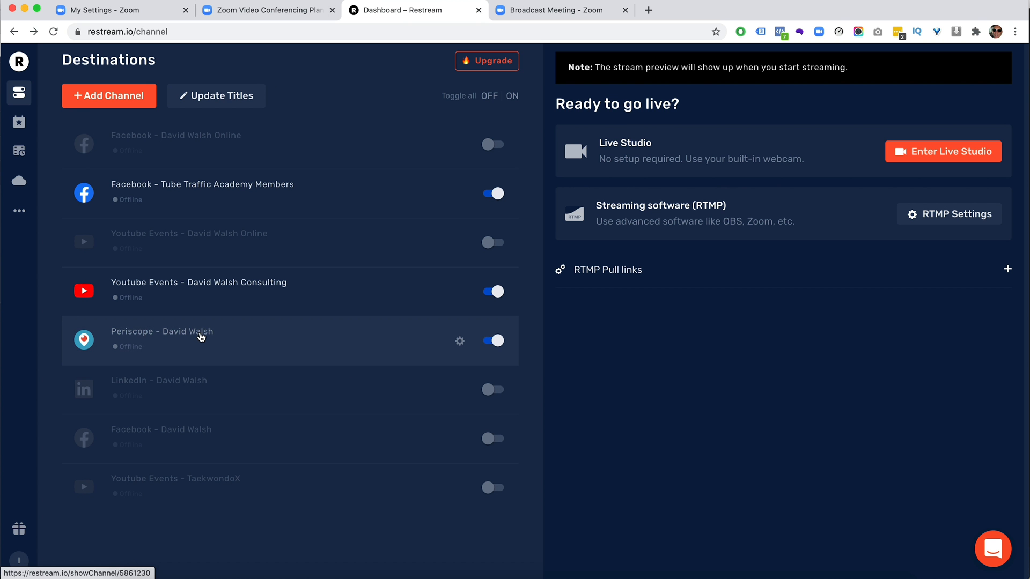
pyautogui.click(162, 337)
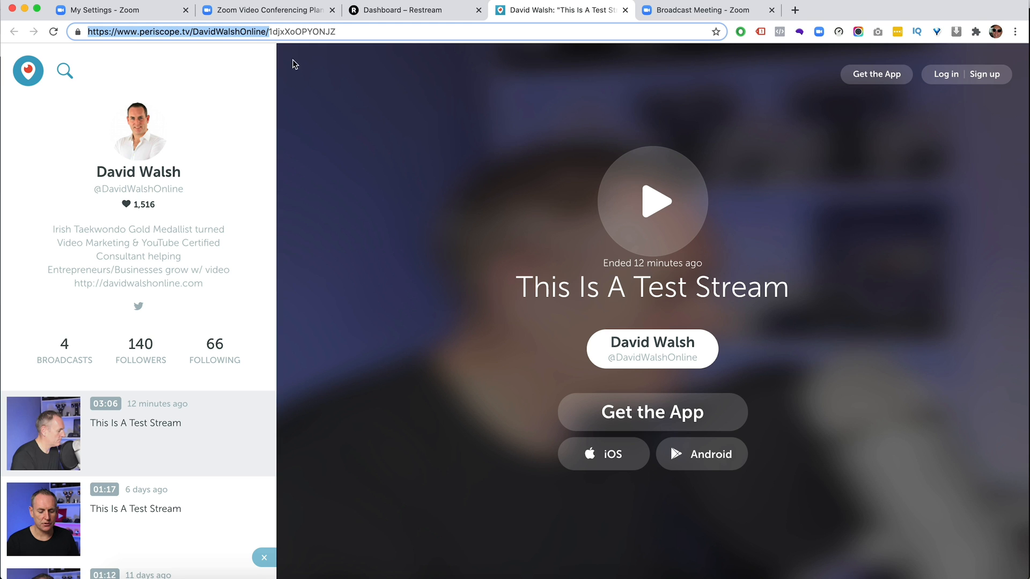
pyautogui.click(696, 9)
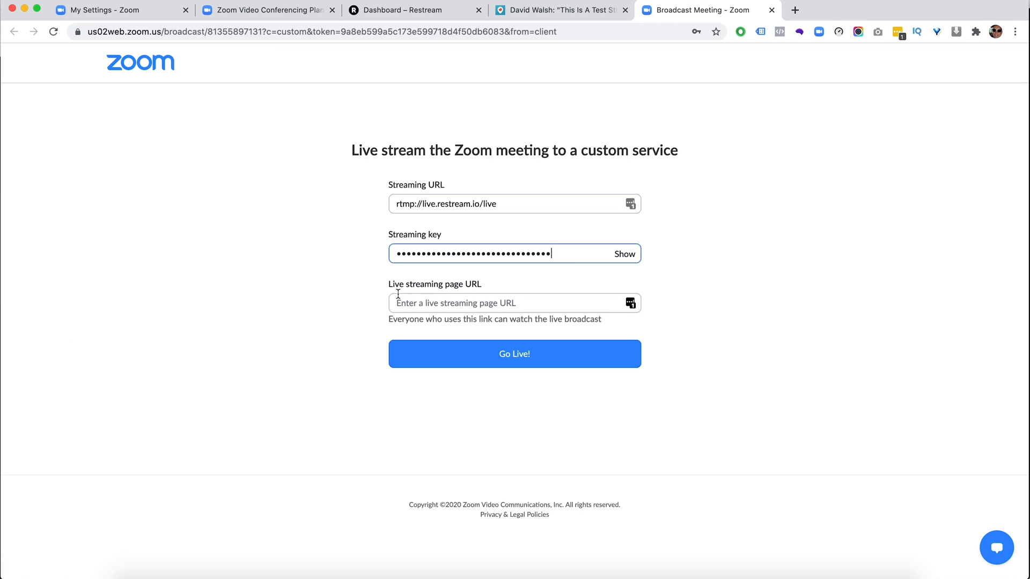
pyautogui.write('https://www.periscope.tv/DavidWalshOnline/')
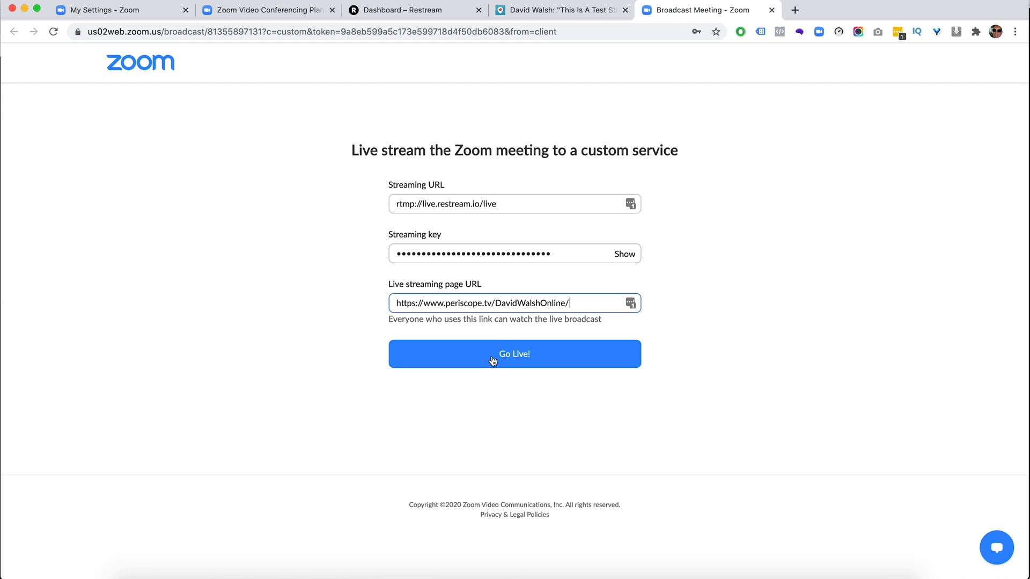
pyautogui.moveTo(348, 268)
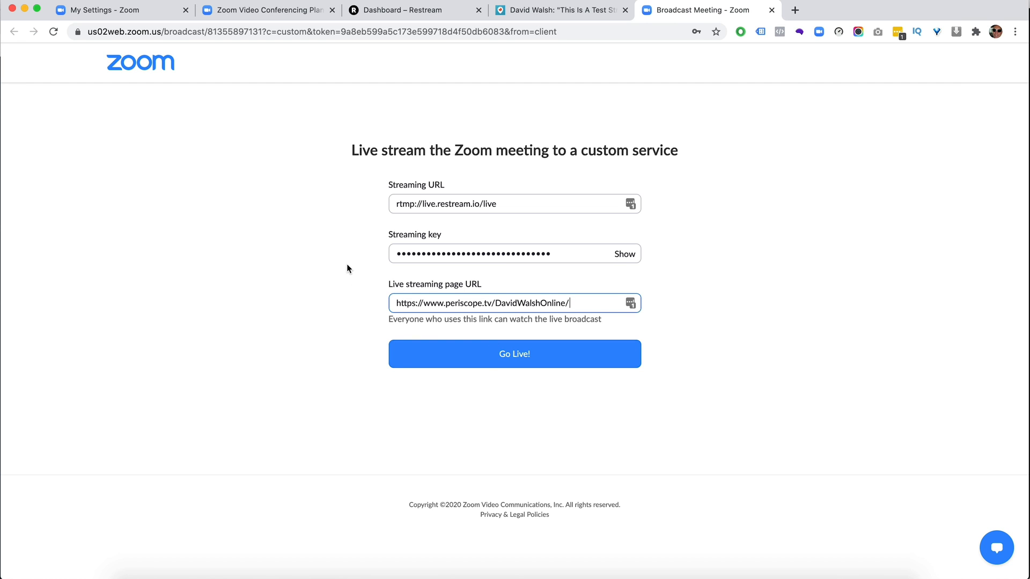
pyautogui.moveTo(471, 339)
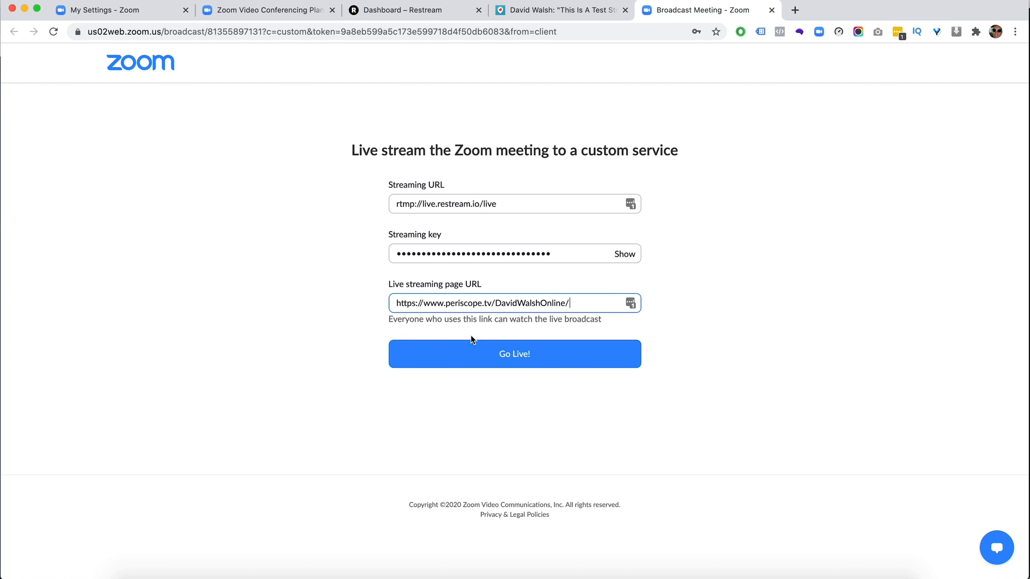
pyautogui.moveTo(486, 361)
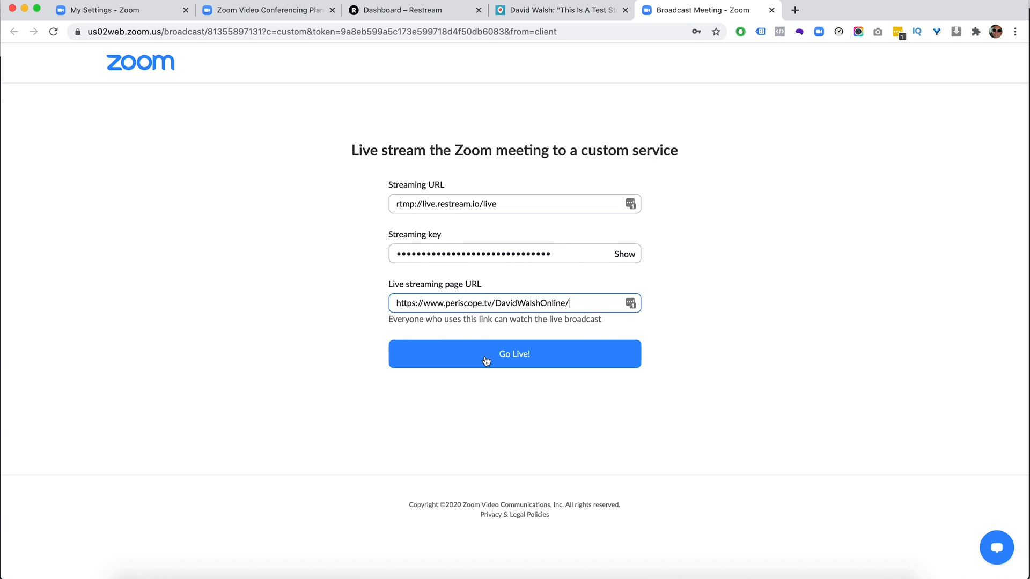
pyautogui.click(515, 354)
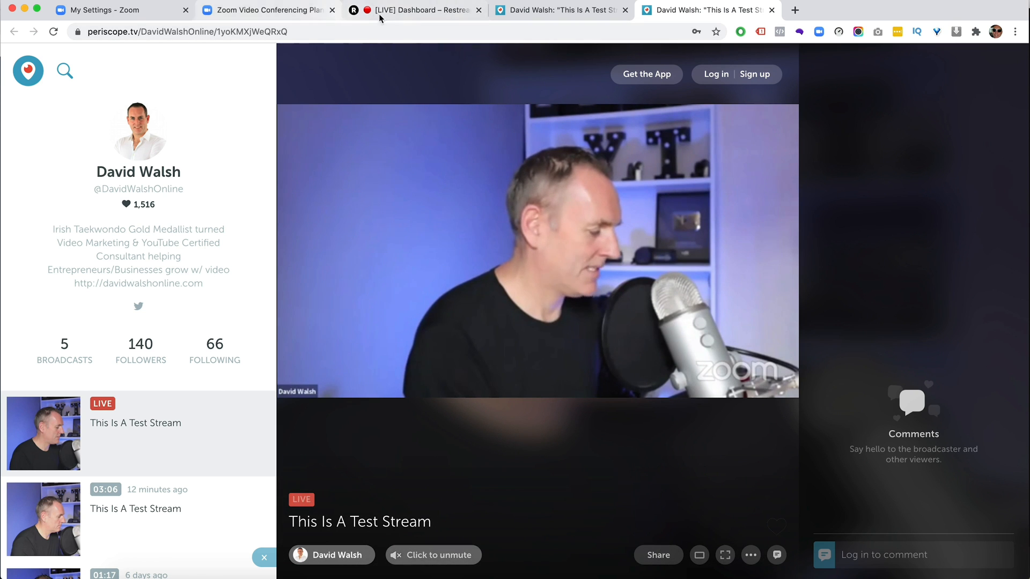
# Confirm Facebook, YouTube and Periscope are online in Restream, then open the live Facebook event.
pyautogui.click(414, 10)
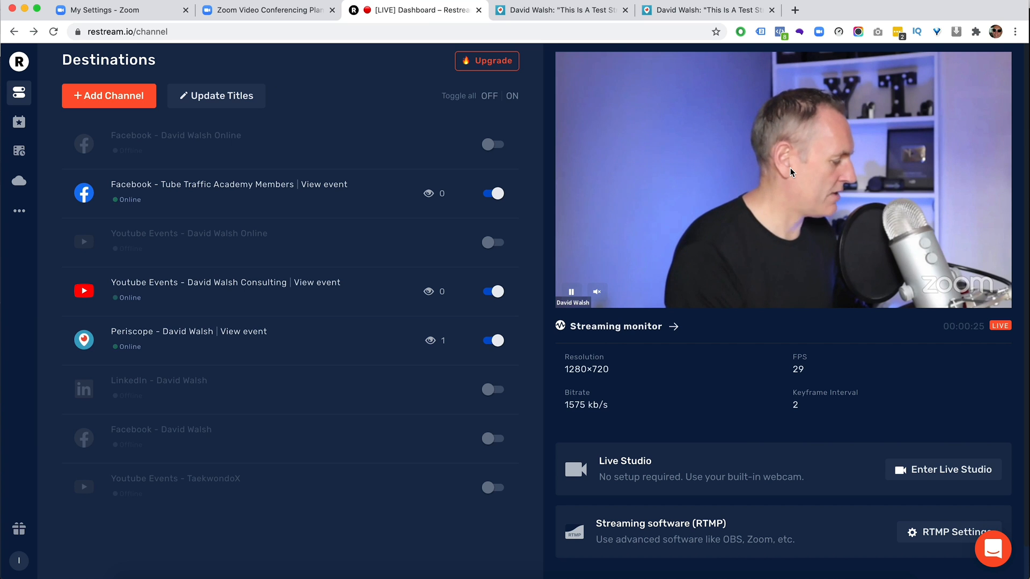
pyautogui.moveTo(760, 164)
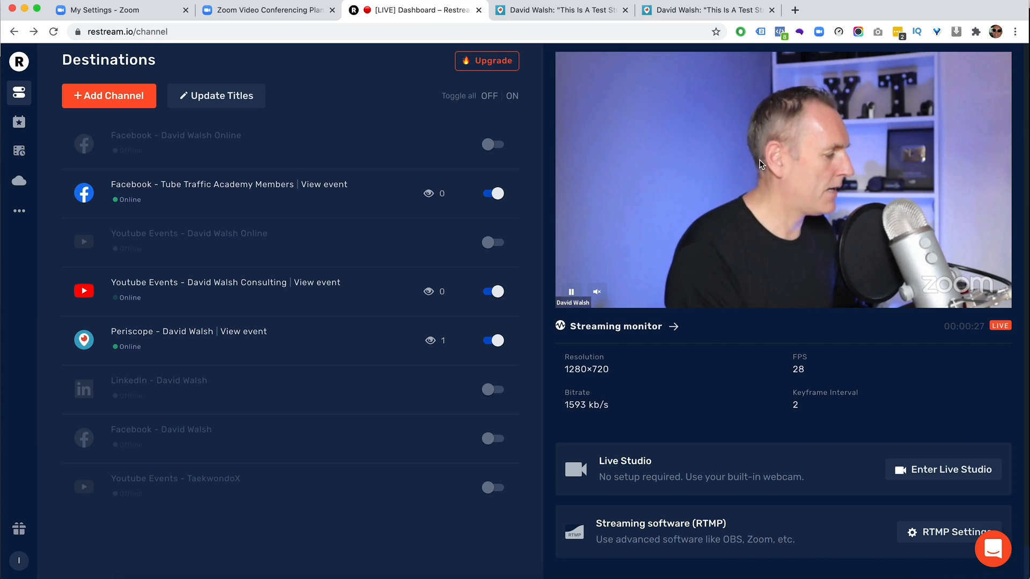
pyautogui.moveTo(699, 162)
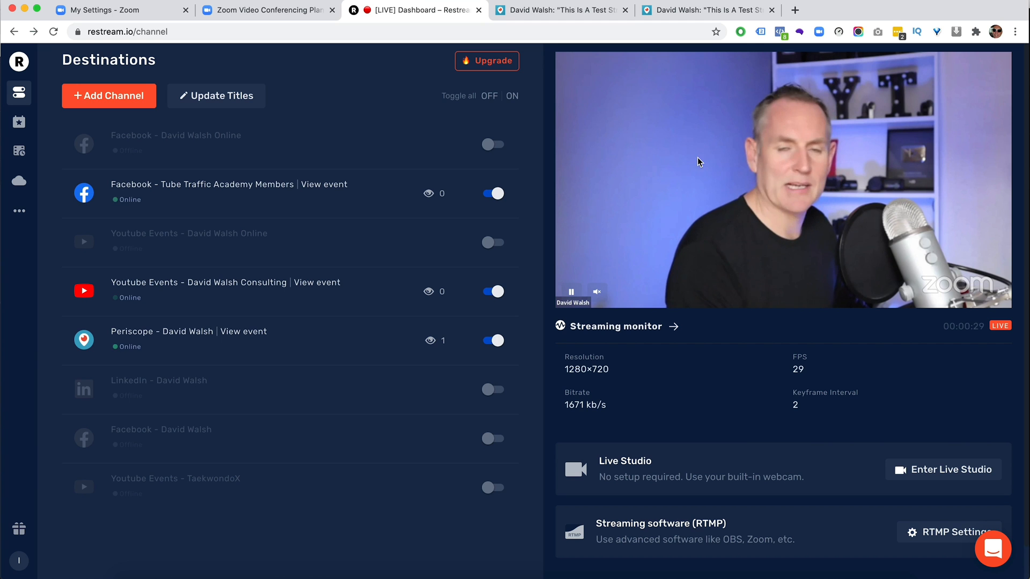
pyautogui.moveTo(331, 190)
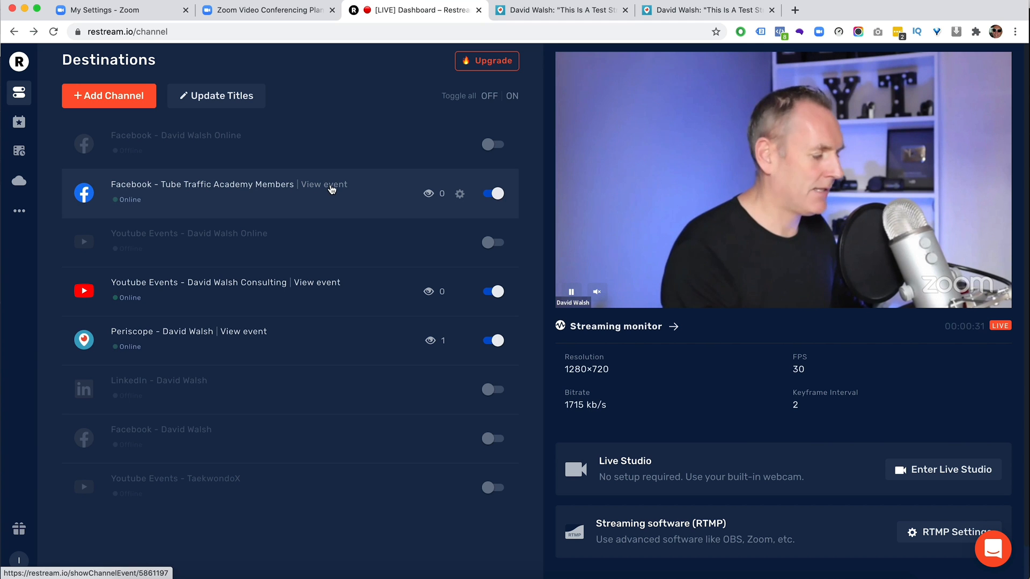
pyautogui.click(323, 185)
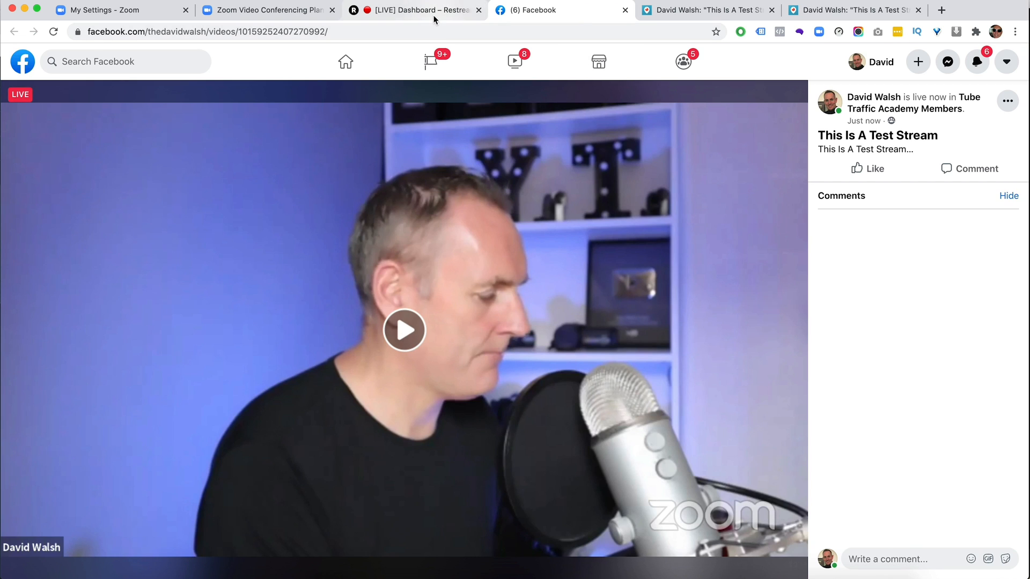
# Open the live YouTube broadcast from Restream's YouTube destination to see the feed and chat.
pyautogui.click(413, 10)
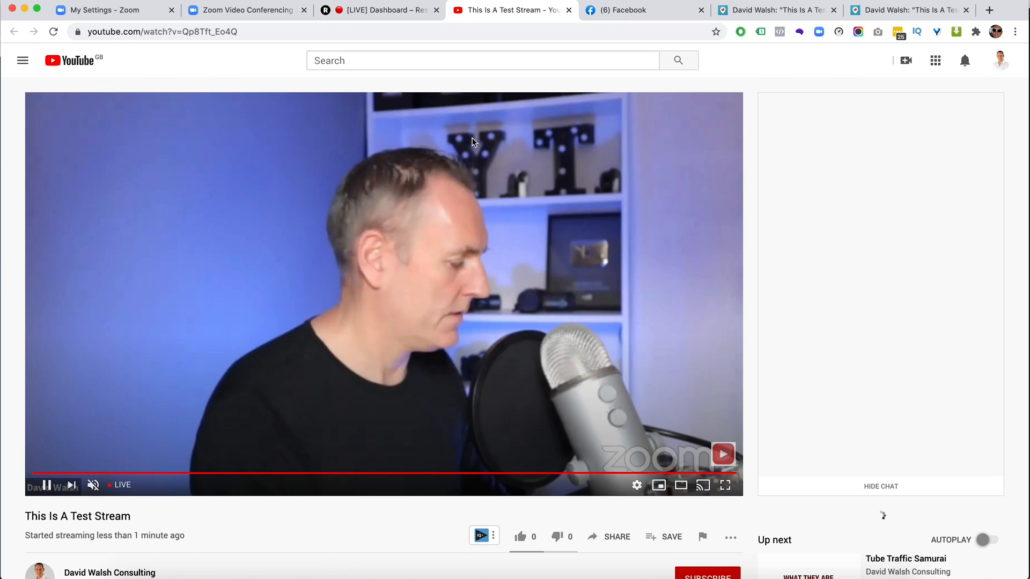
pyautogui.click(880, 486)
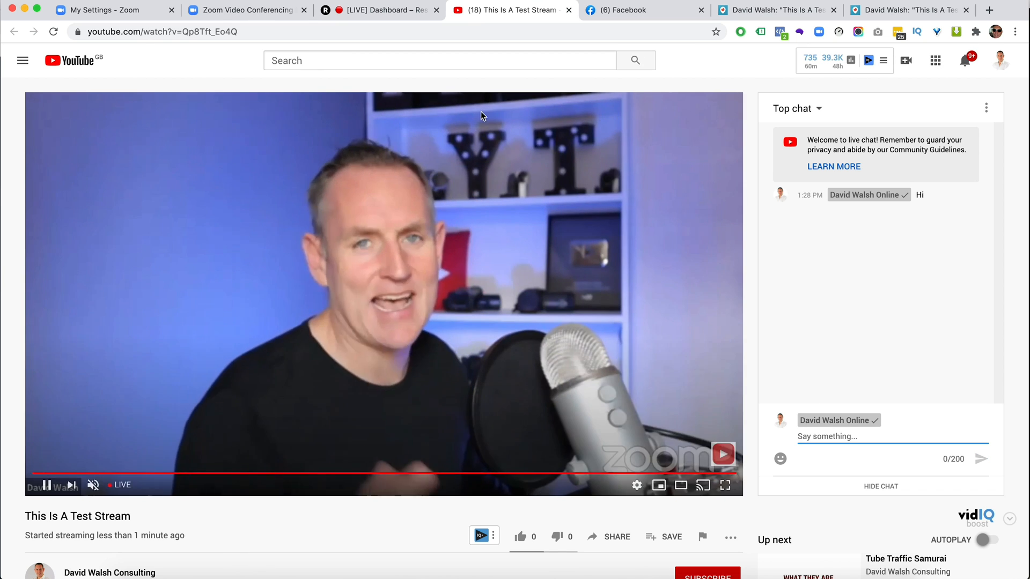
# Send 'hola' in the YouTube live chat.
pyautogui.click(374, 10)
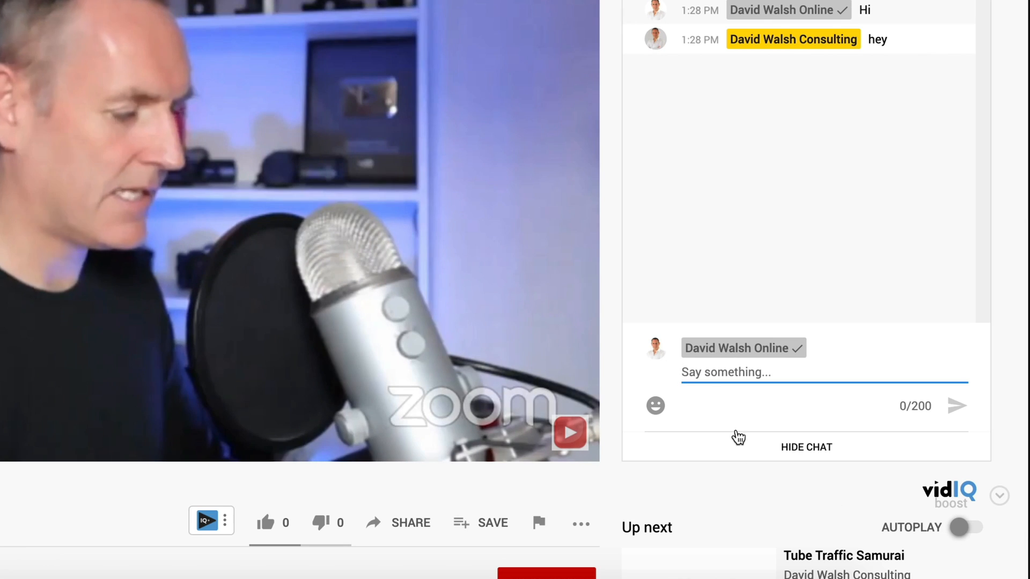
pyautogui.write('hola')
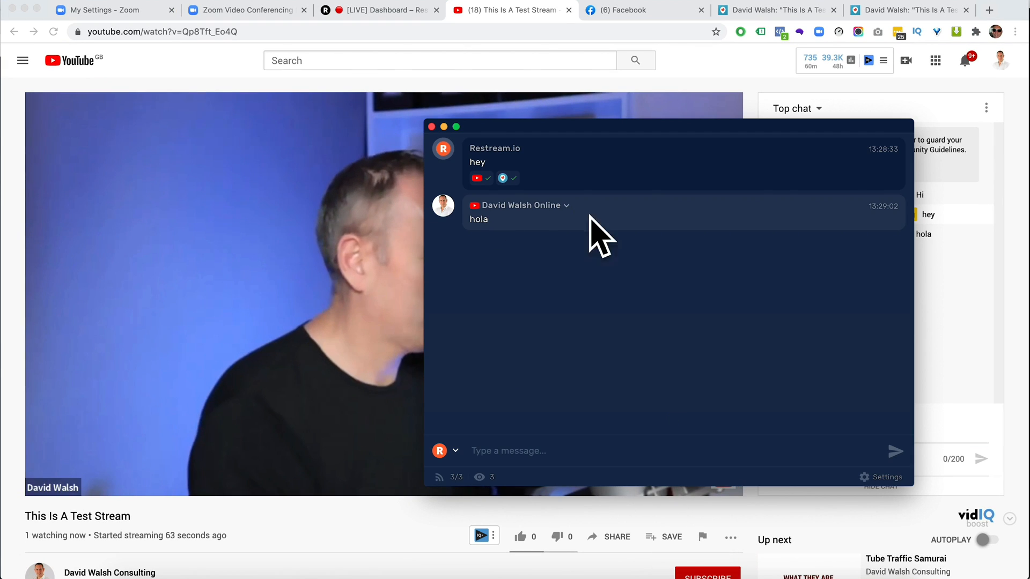
pyautogui.moveTo(552, 366)
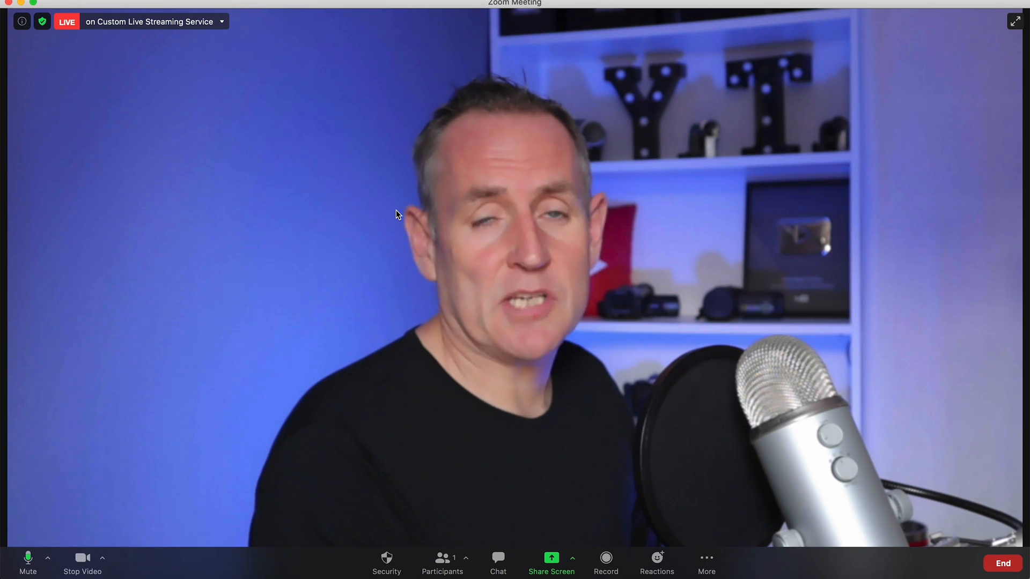
# Choose Stop Live Stream from Zoom's LIVE on Custom Live Streaming Service menu.
pyautogui.click(222, 21)
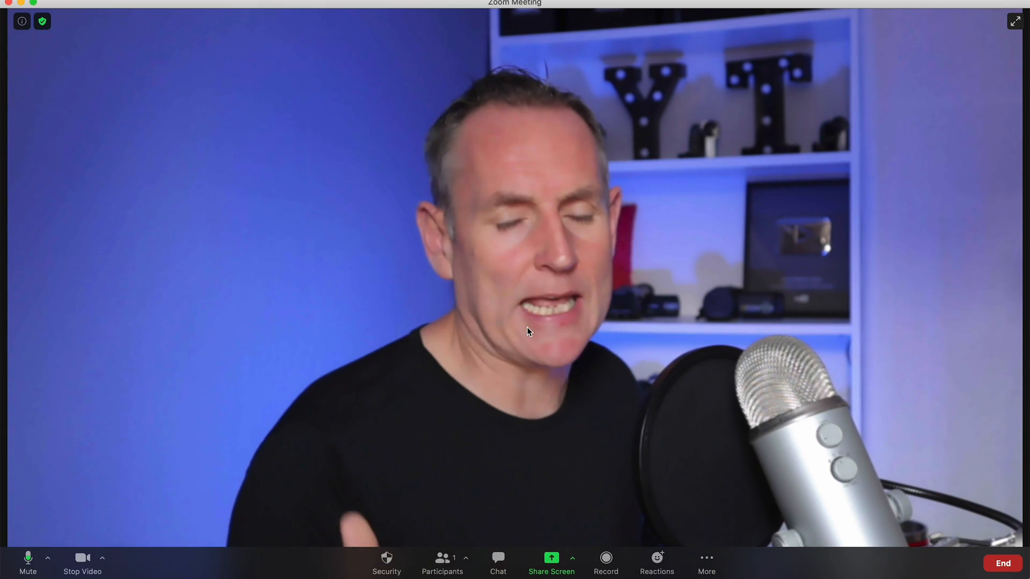
pyautogui.moveTo(877, 456)
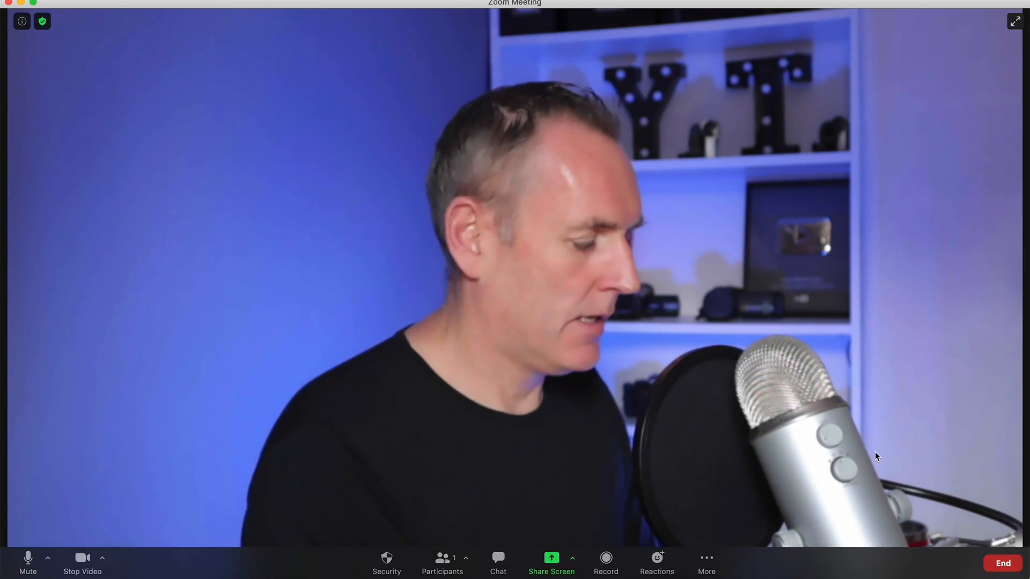